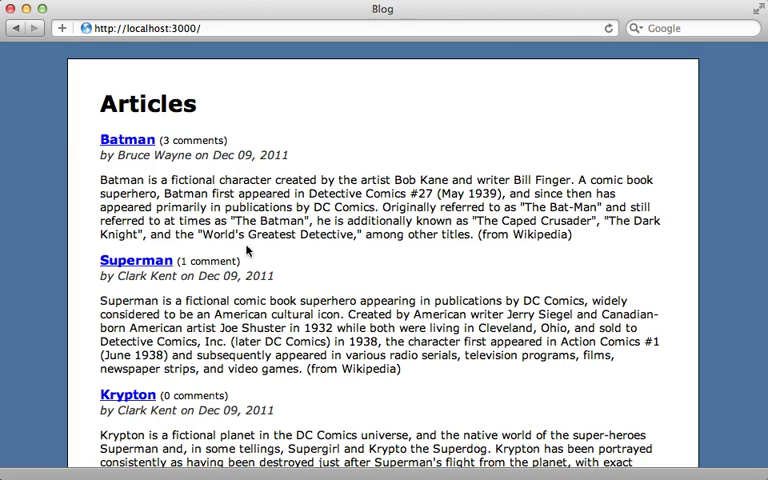
mouse_move(126, 140)
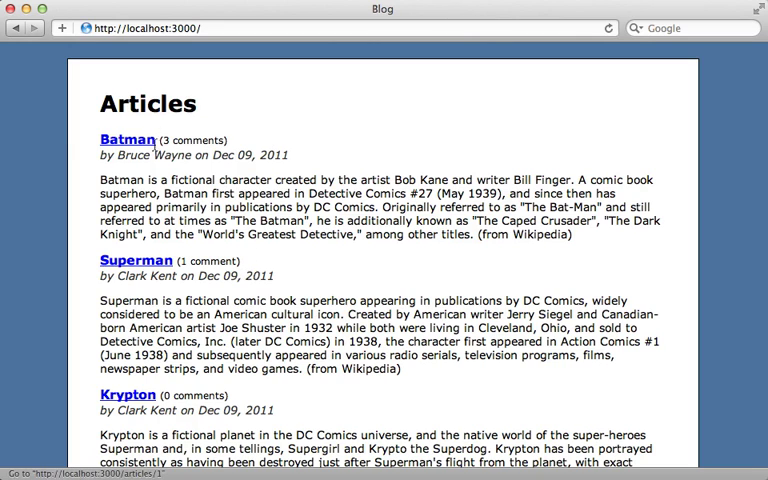
mouse_move(232, 140)
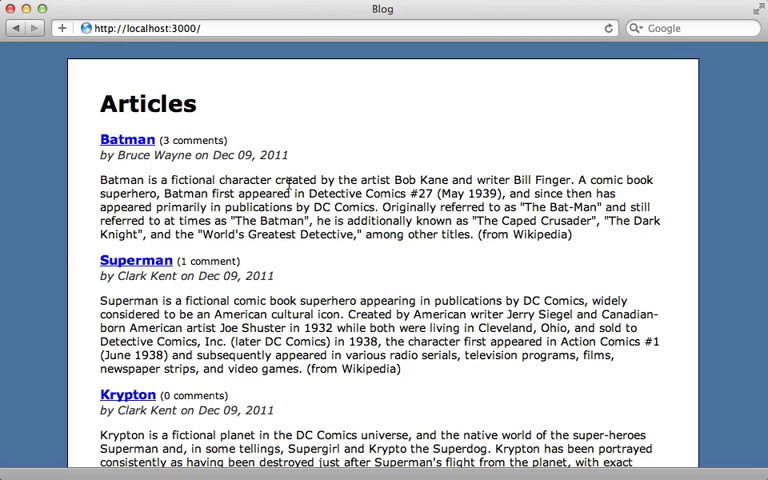
mouse_move(250, 258)
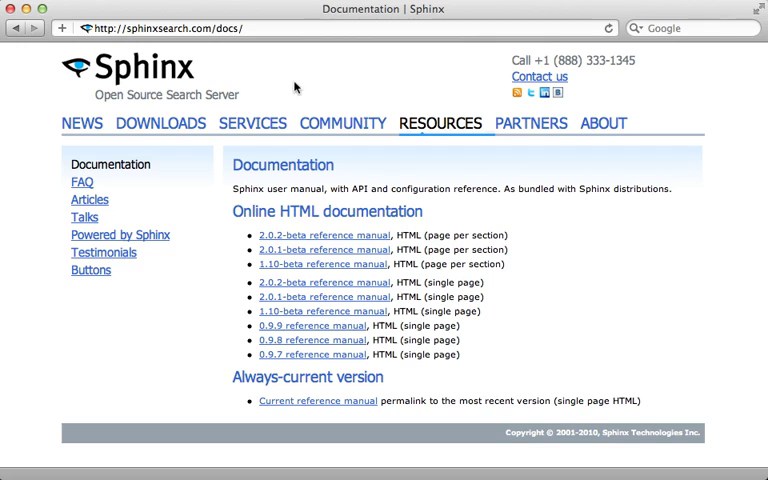
mouse_move(250, 108)
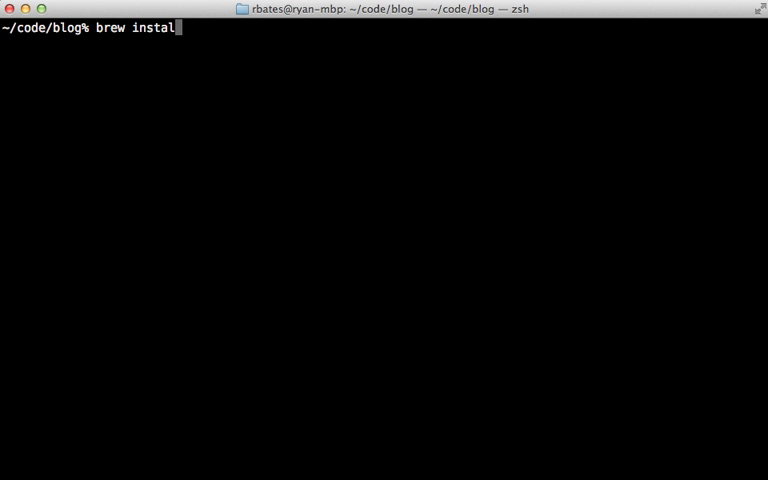
- Run brew install sphinx and let the Sphinx 0.9.9 build finish
key("return")
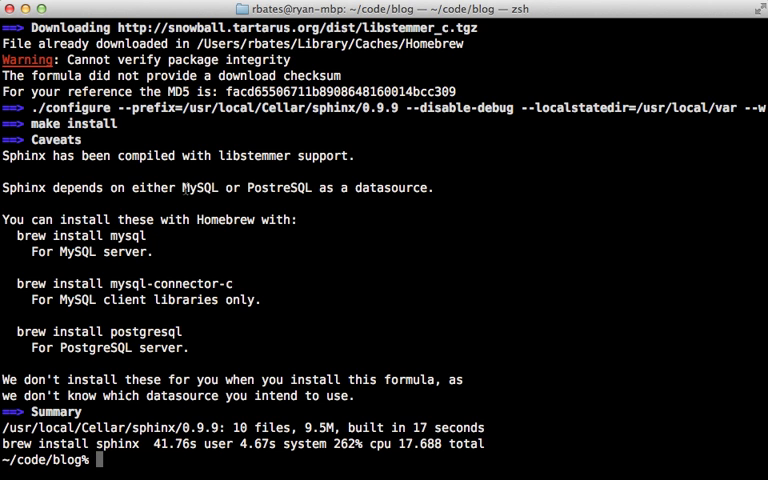
mouse_move(288, 232)
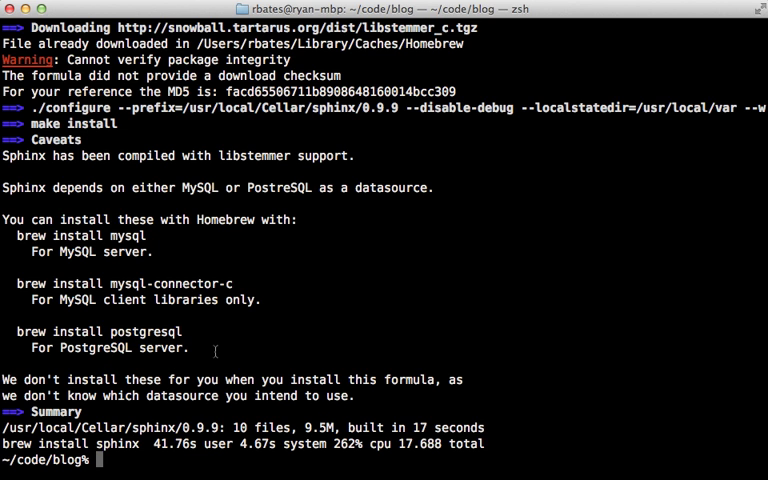
type("rails")
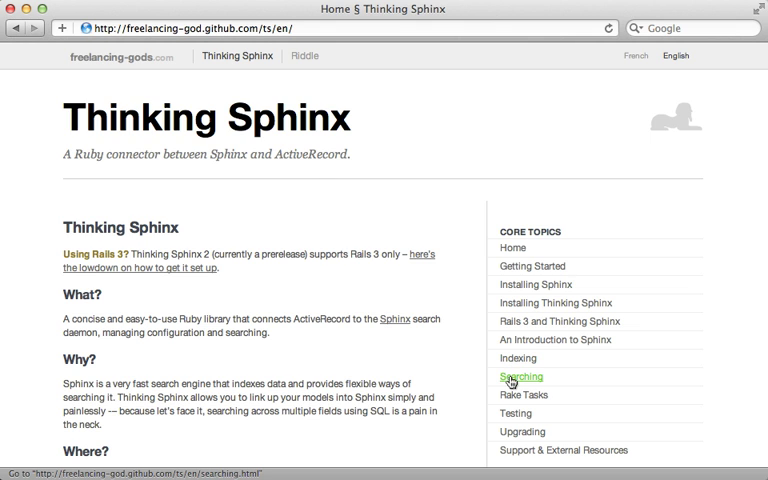
mouse_move(516, 358)
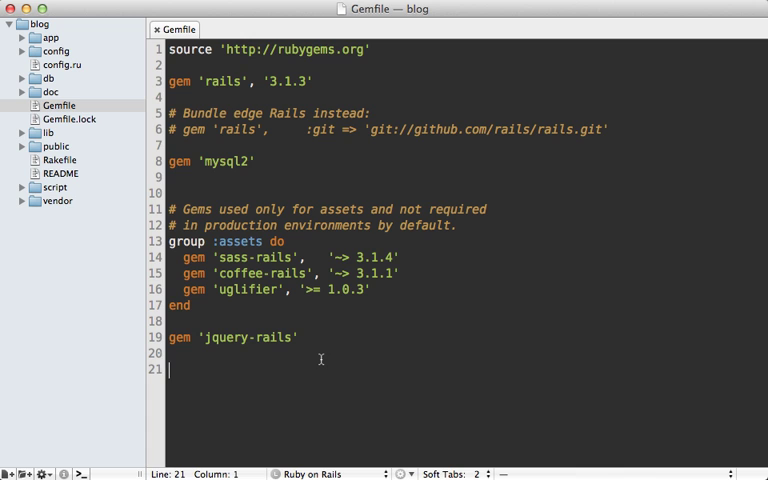
- Add gem 'thinking-sphinx' at the bottom of the Gemfile
type("gem")
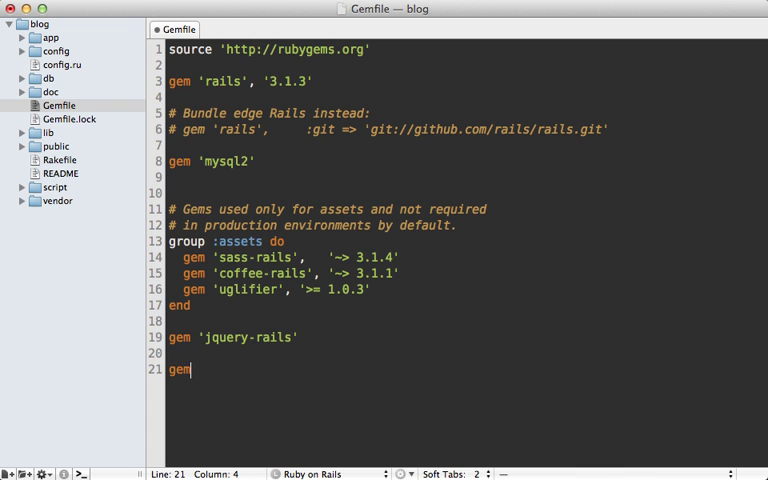
type("'thinking-sp")
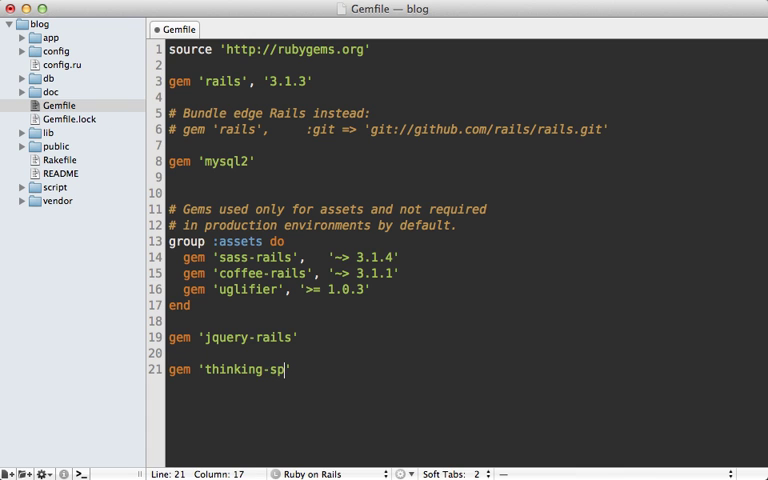
type("hinx'")
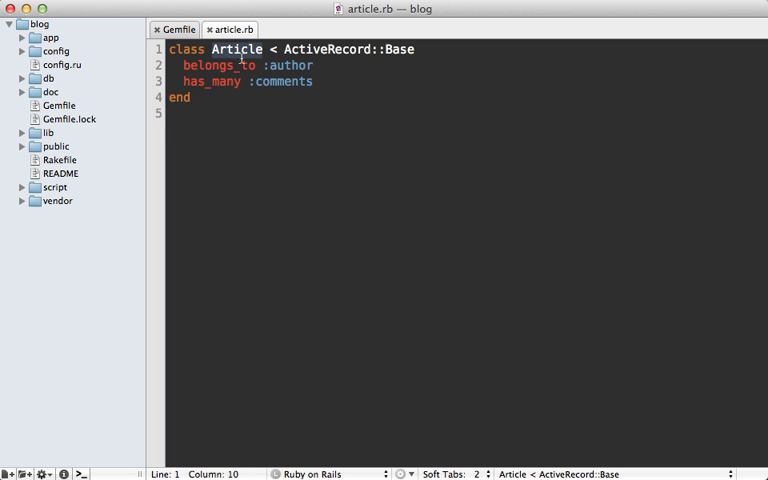
- Start a define_index block in the Article class that indexes content
left_click(314, 80)
type("define")
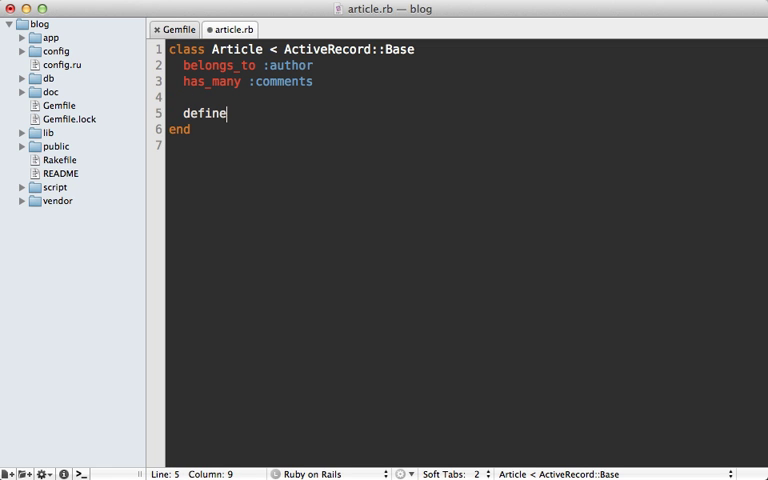
type("_index do")
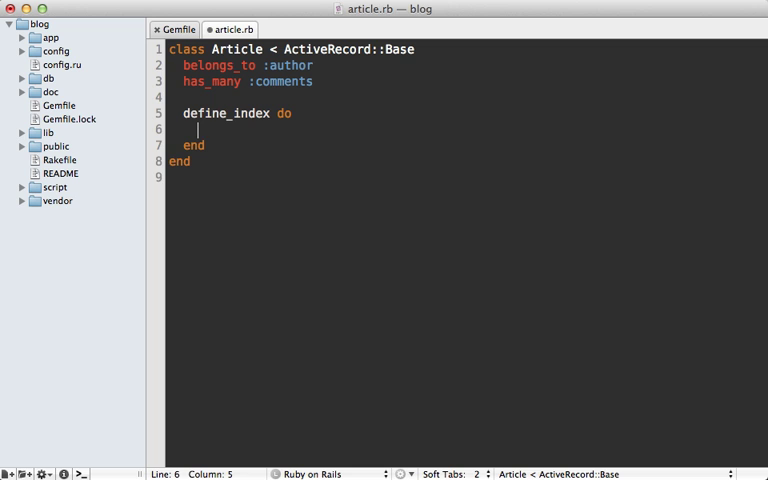
type("indexes")
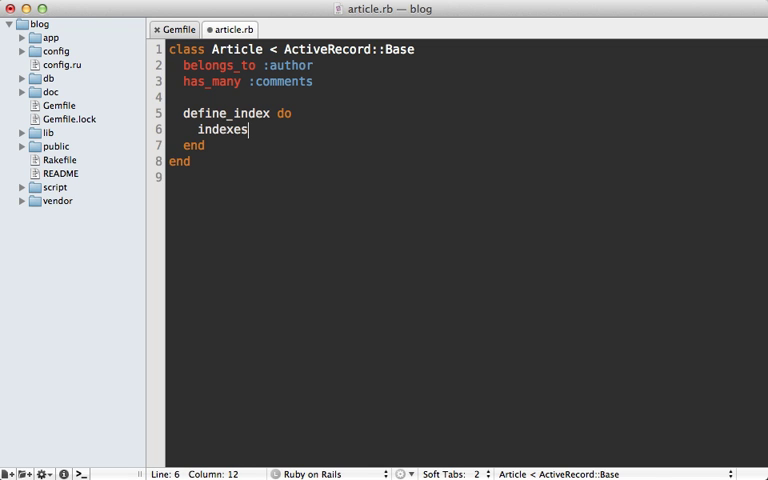
type("\" \"")
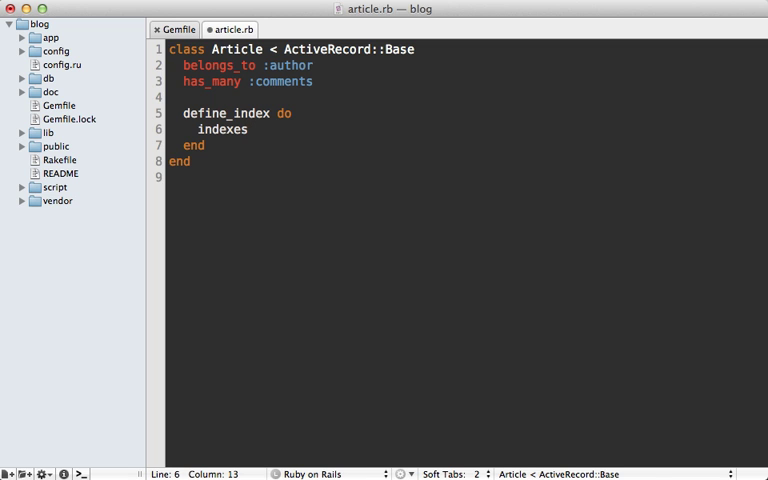
type("content")
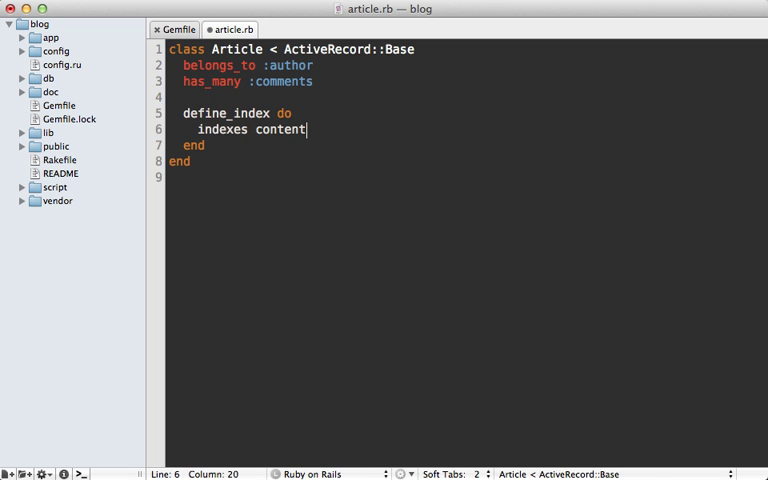
double_click(280, 128)
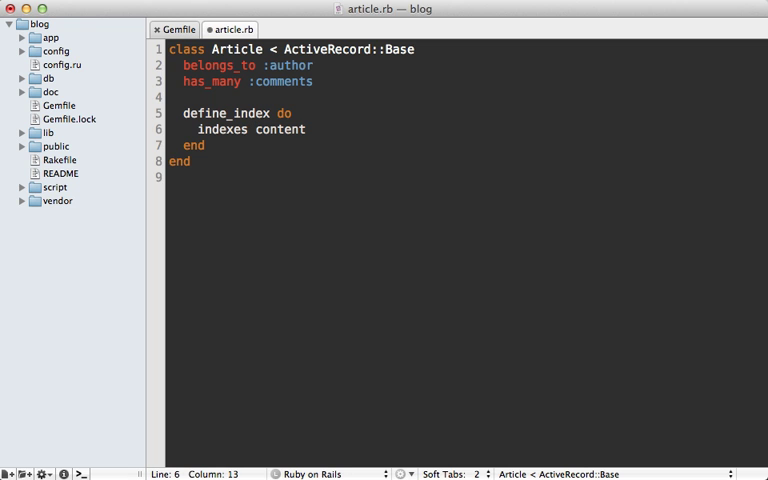
left_click(308, 128)
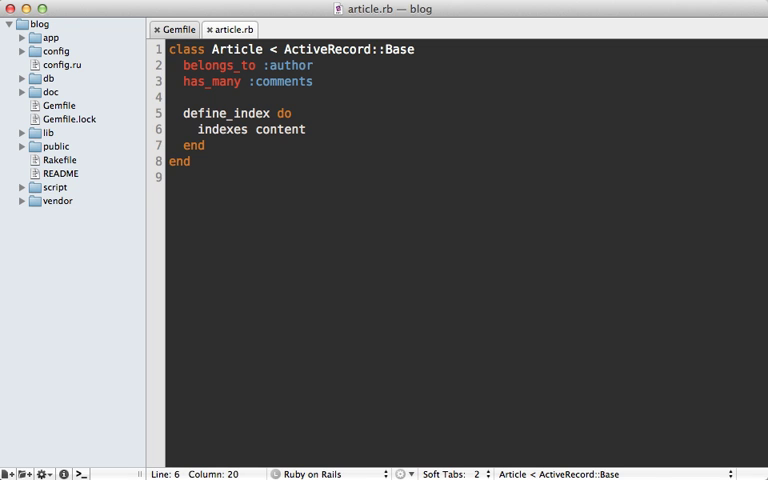
- Add indexes :name, sortable: true to the define_index block
type("indexes name")
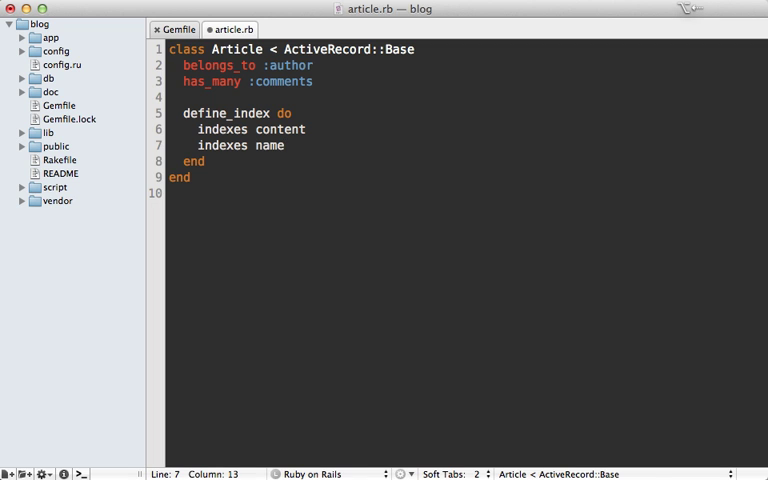
type(":")
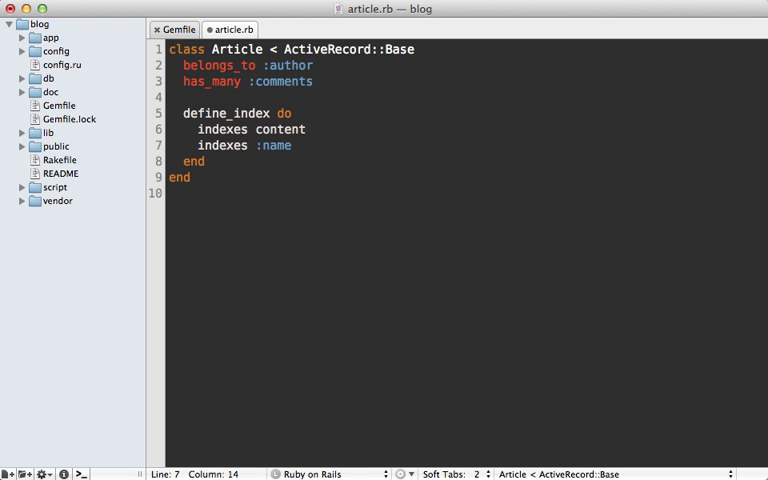
left_click(292, 144)
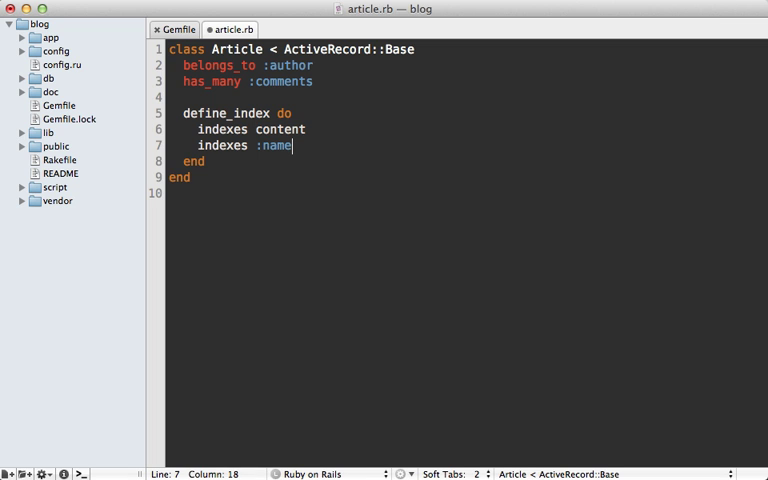
type(", sortable: t")
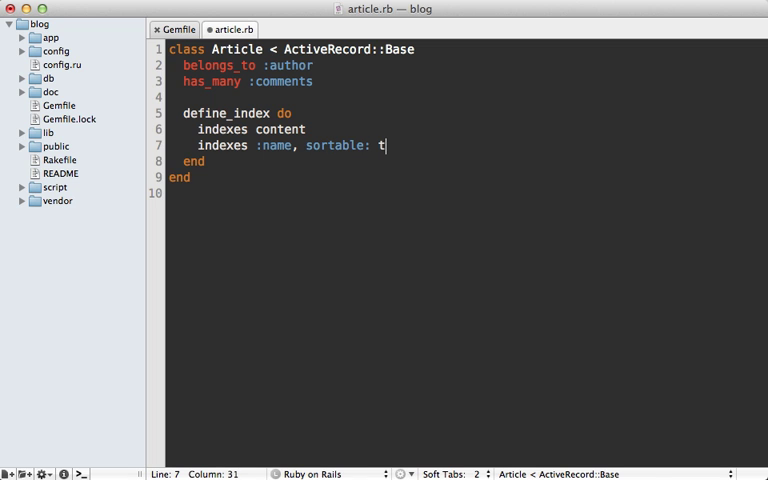
type("rue")
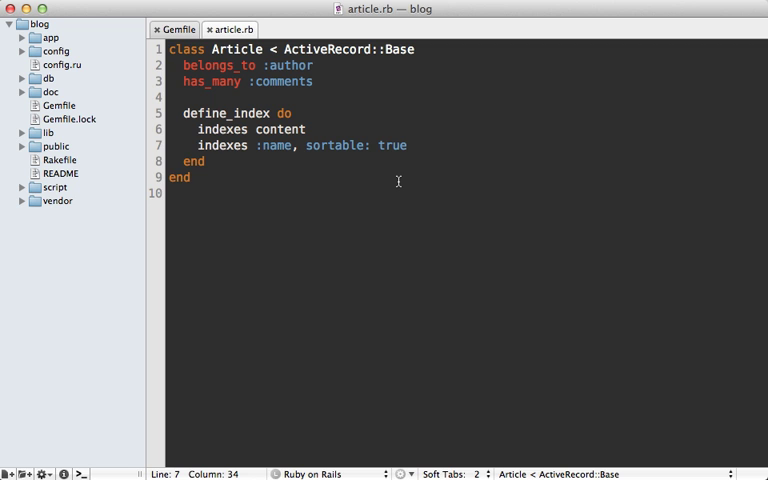
mouse_move(340, 144)
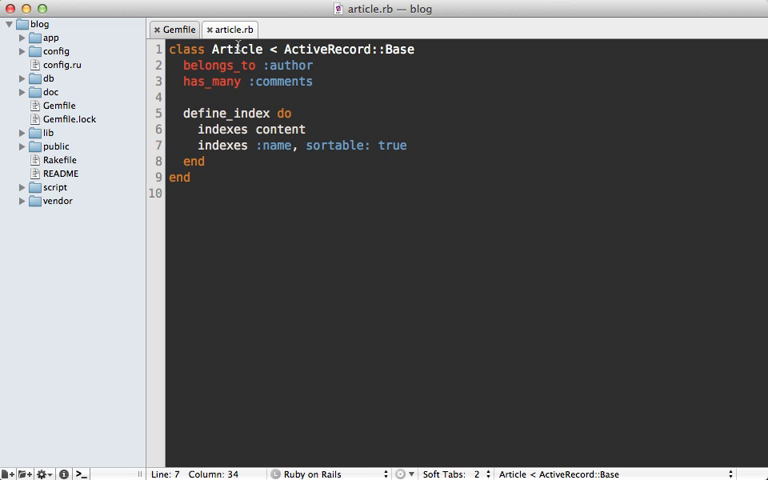
mouse_move(308, 84)
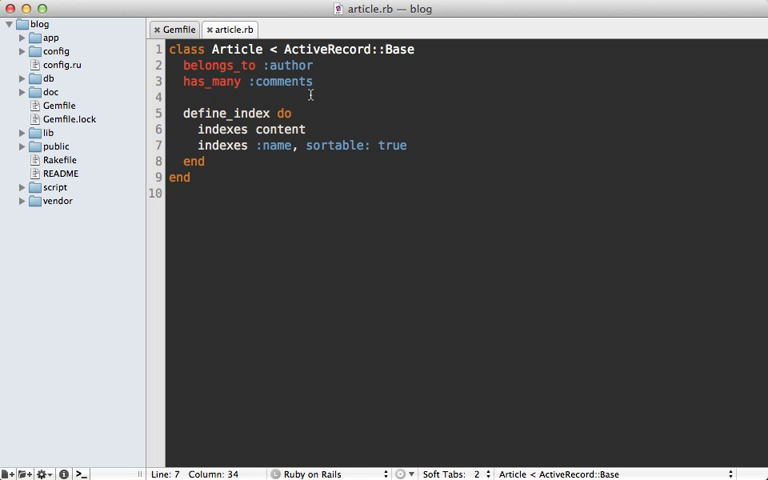
- Index comments.content as :comment_content in the Article index
key("Return")
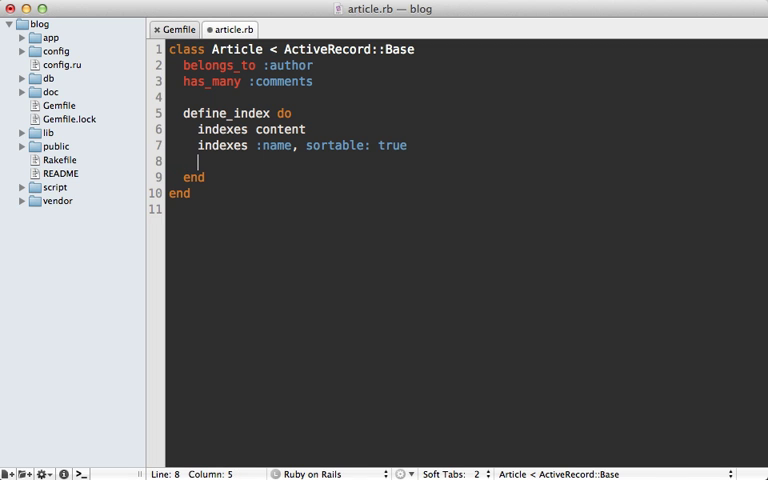
type("indexes comments.content")
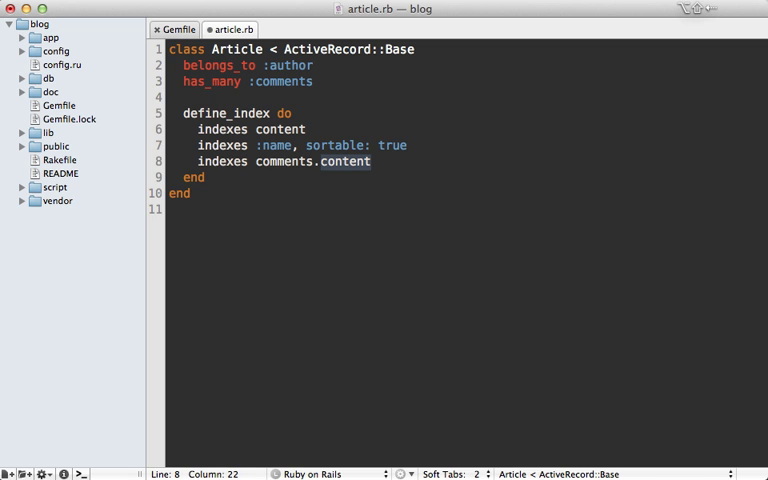
left_click(372, 160)
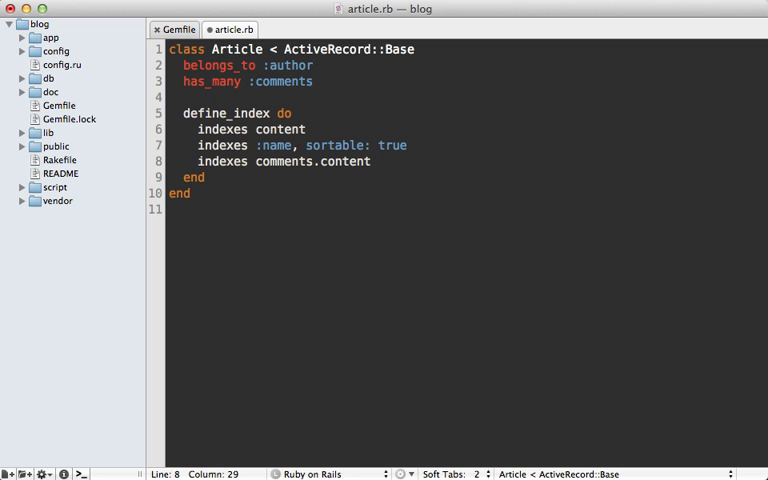
type(", as:")
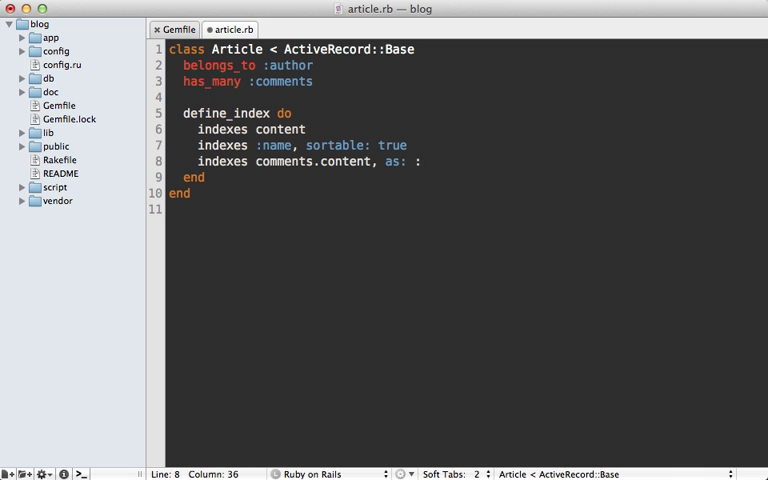
type(":comment.")
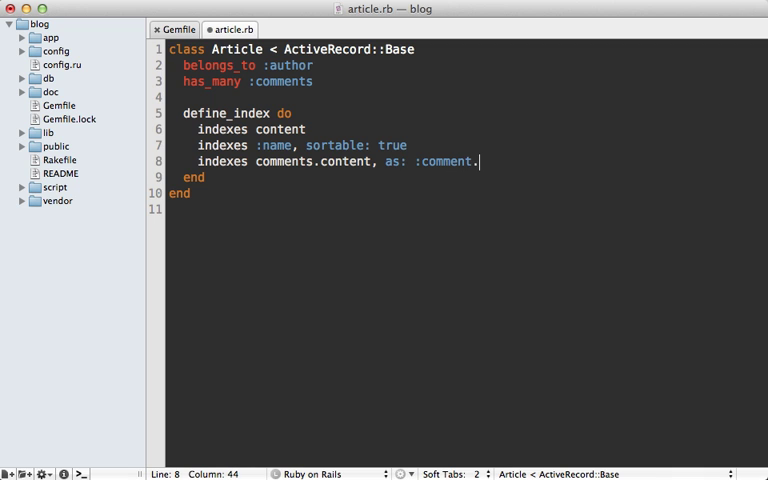
type("_content")
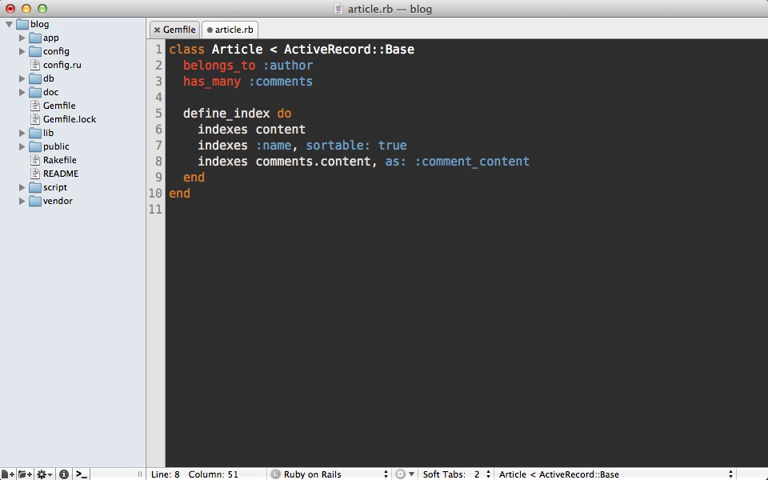
- Index [author.first_name, author.last_name] as :author_name
type("indexes [")
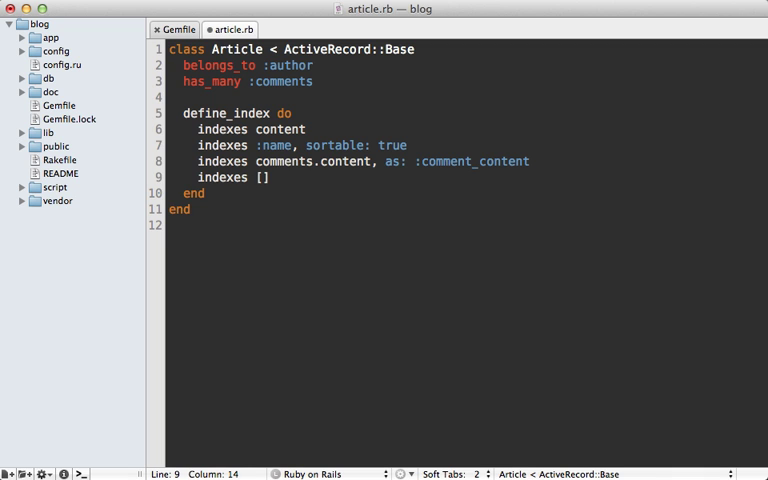
type("ar")
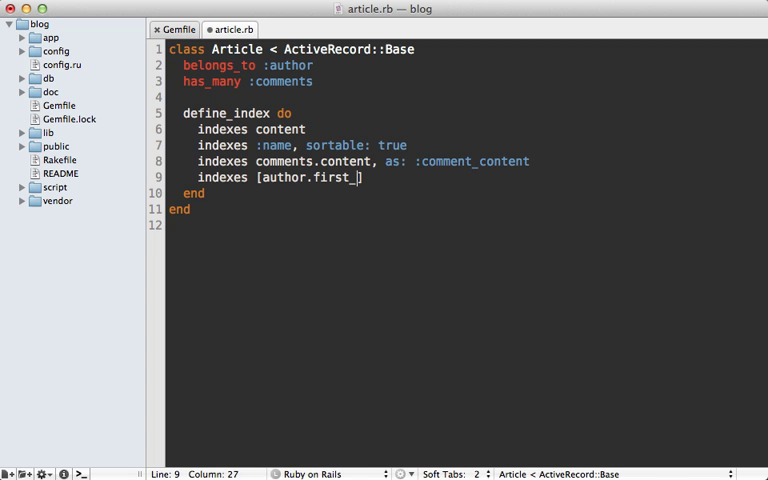
type("name, author.")
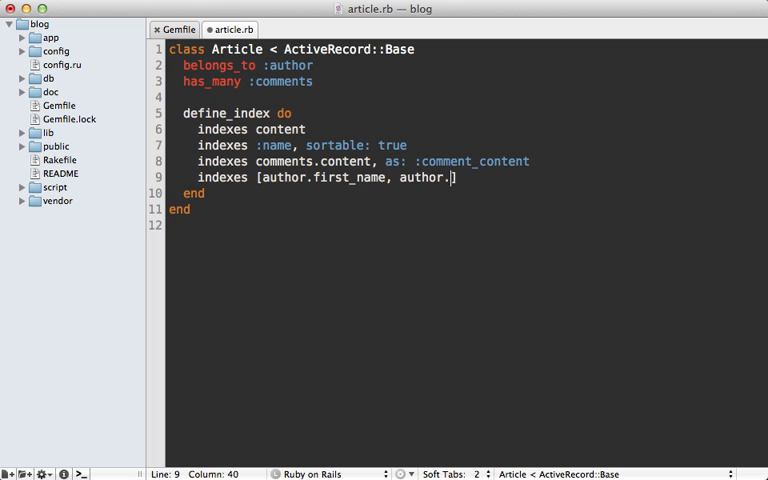
type("last_name]")
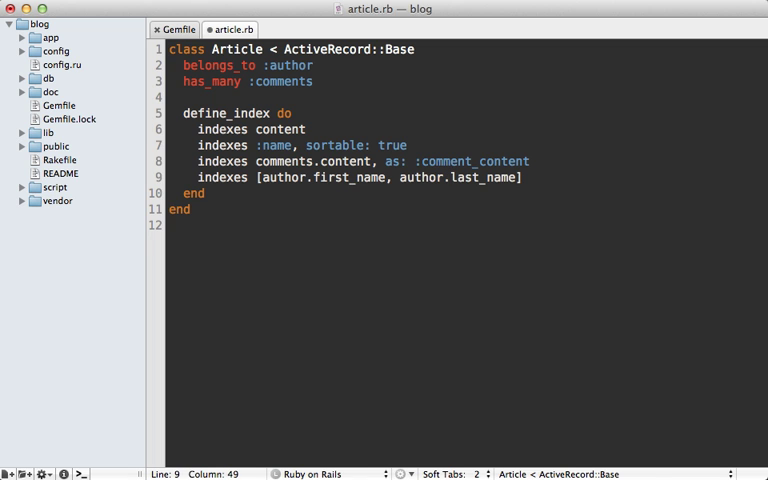
type(",")
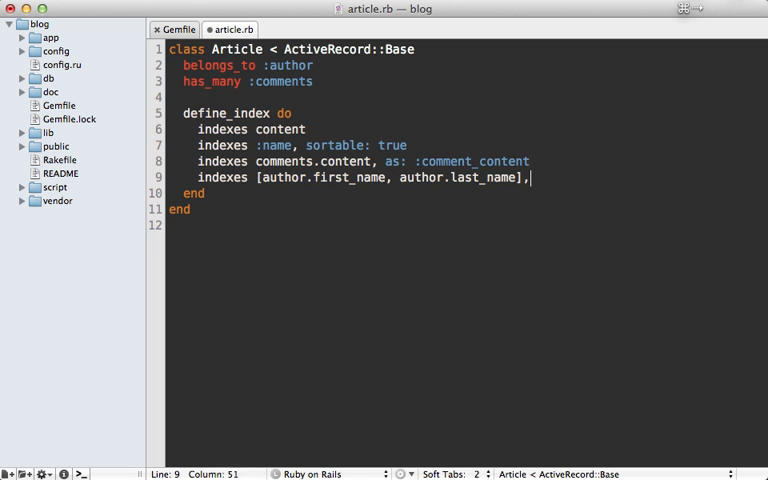
type("as: :")
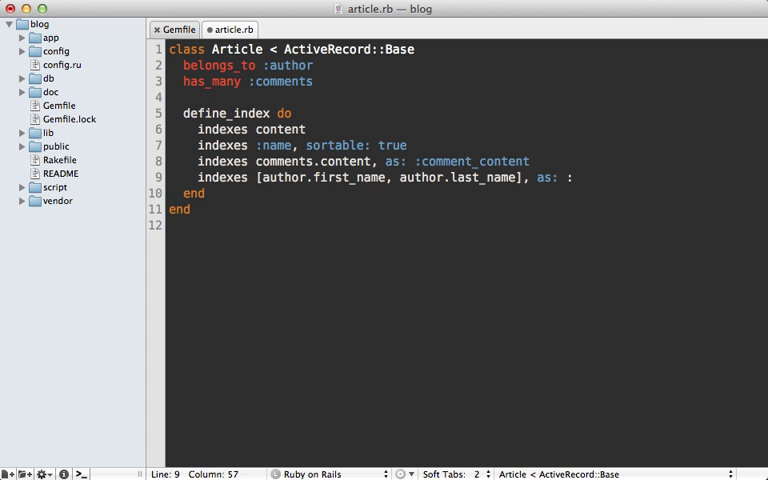
type("author_name")
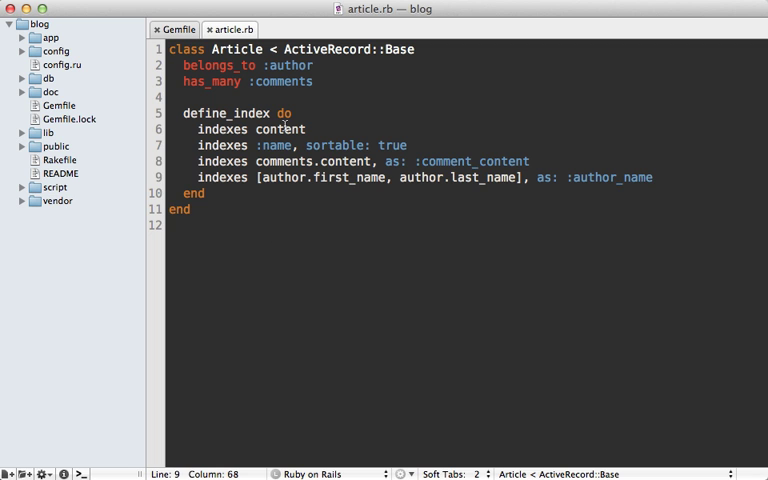
mouse_move(296, 196)
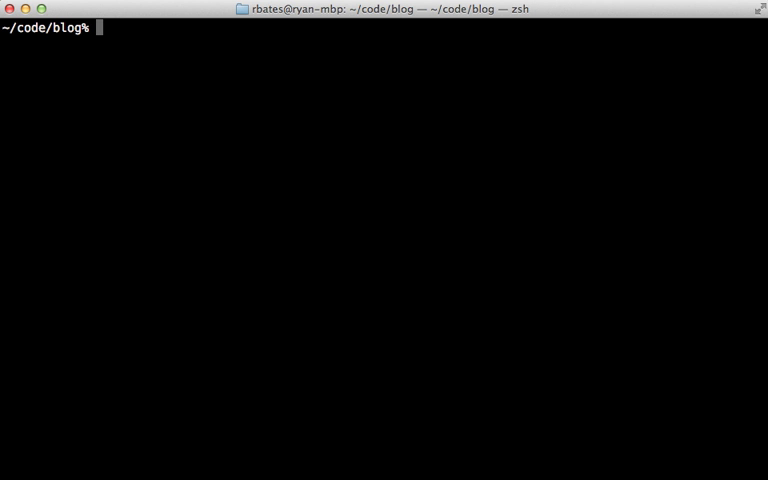
- Enter rake ts:start to launch the Sphinx search daemon after indexing
type("rake ts:i")
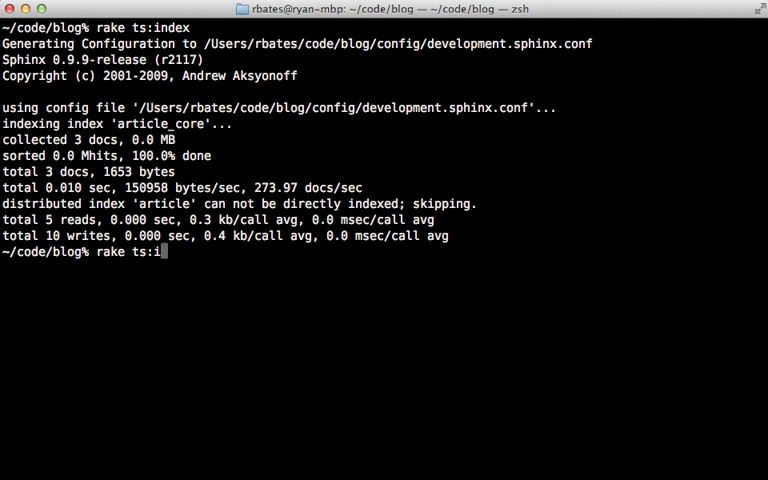
type("start")
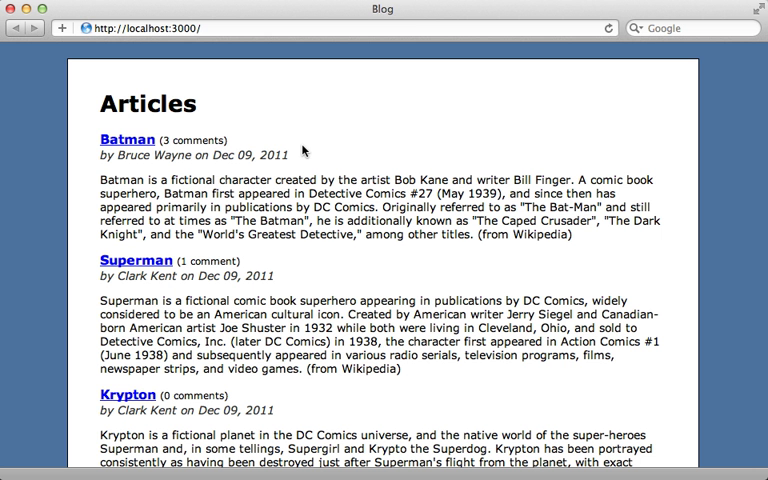
mouse_move(280, 132)
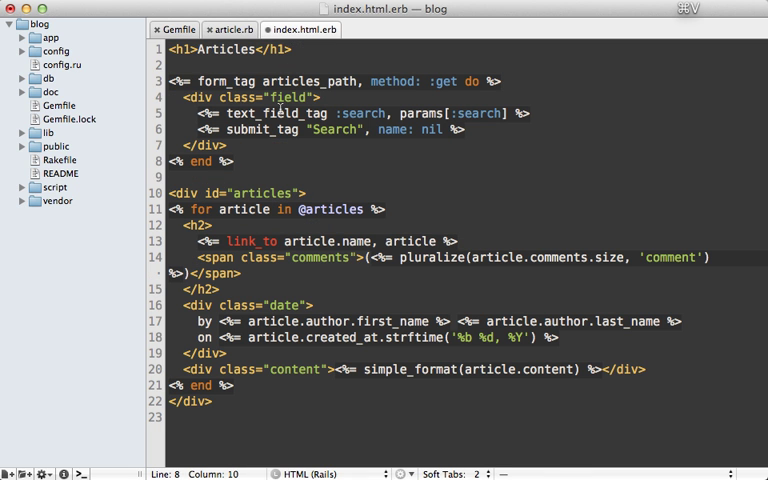
- Add a GET search form with text_field_tag :search and a Search button above the articles list
double_click(228, 80)
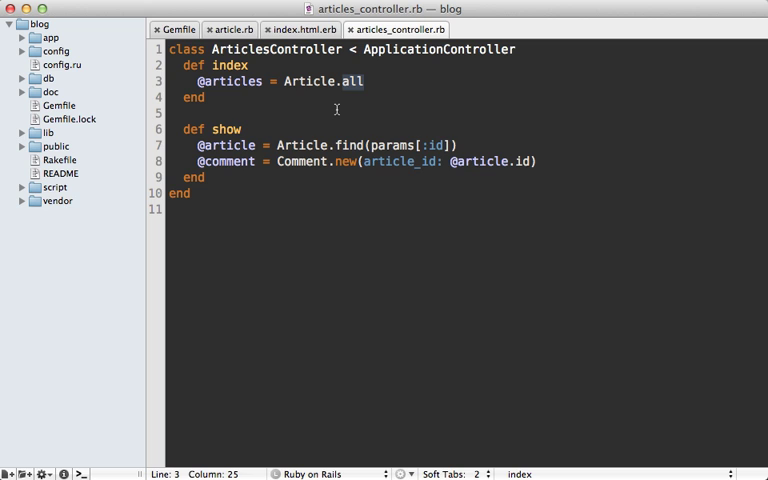
- Replace Article.all with Article.search(params[:search]) in the index action
type("search")
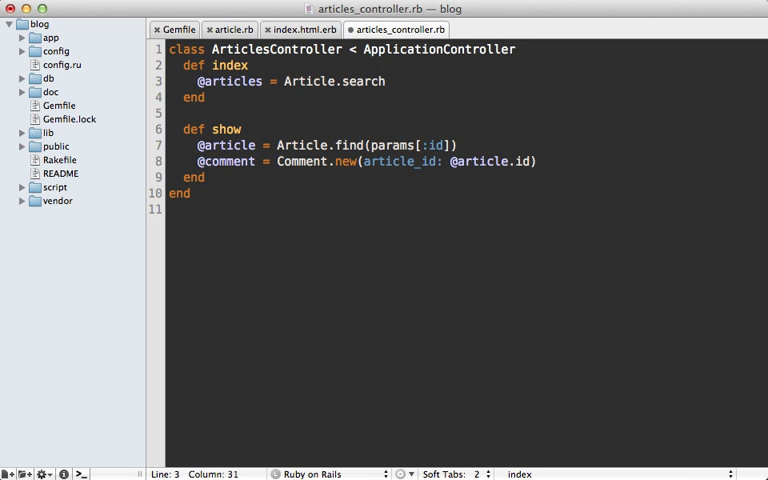
type("(params[:id])")
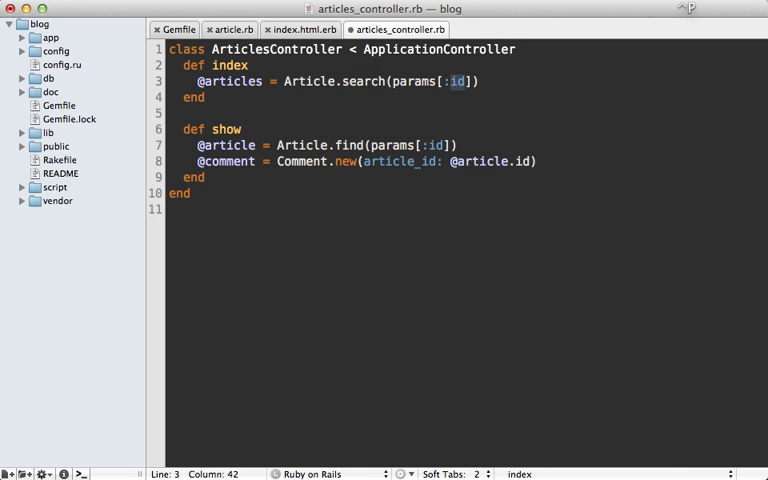
type("search")
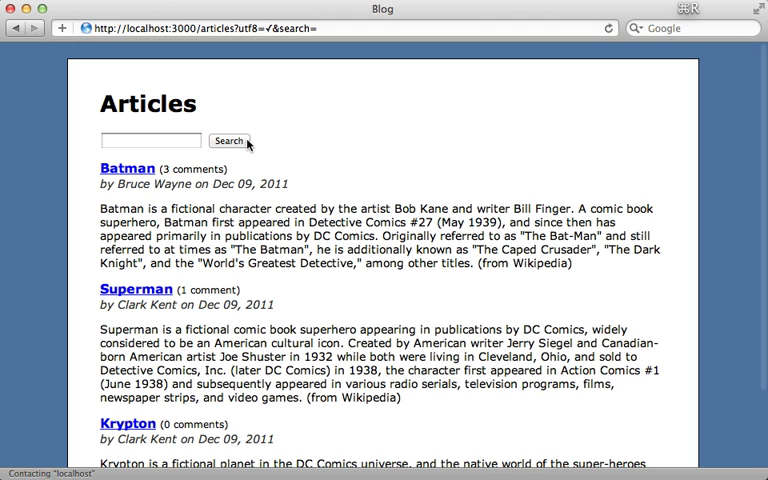
- Search the articles page for batman, then clark krypton, checking only matching articles appear
type("b")
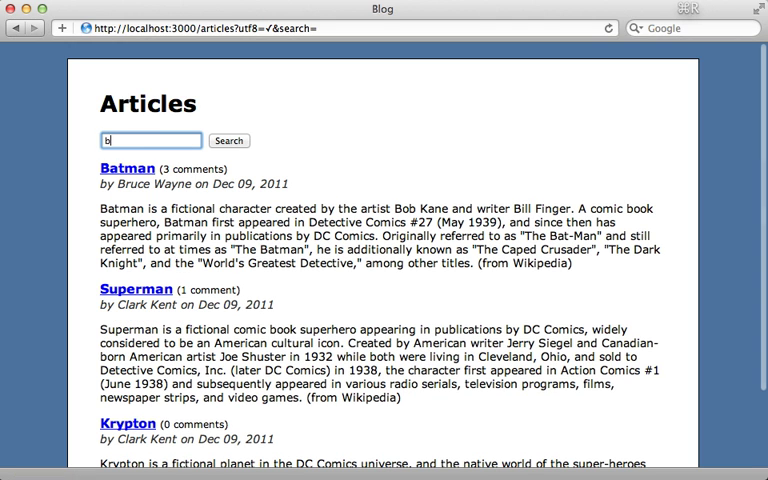
type("atman")
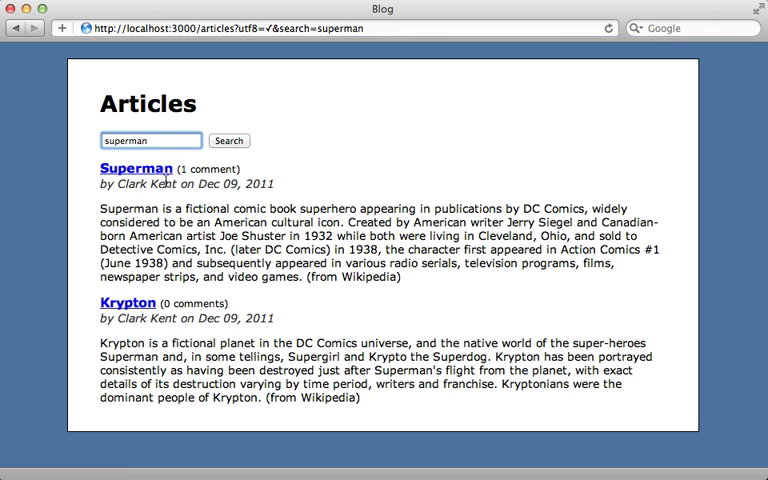
left_click(150, 140)
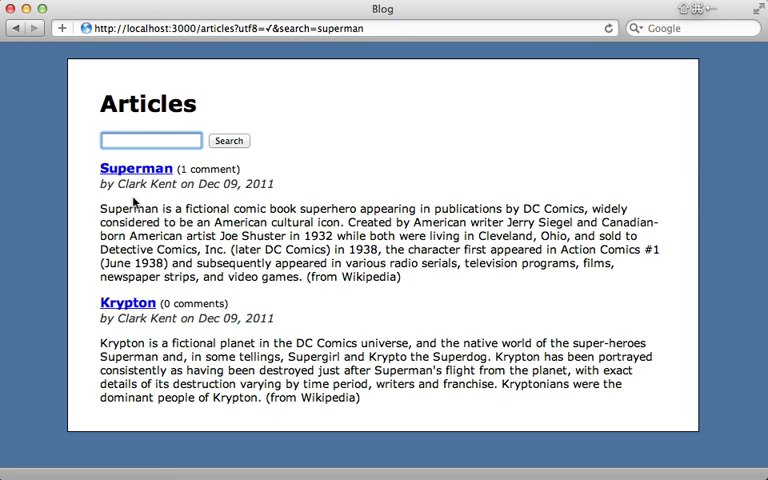
type("clark")
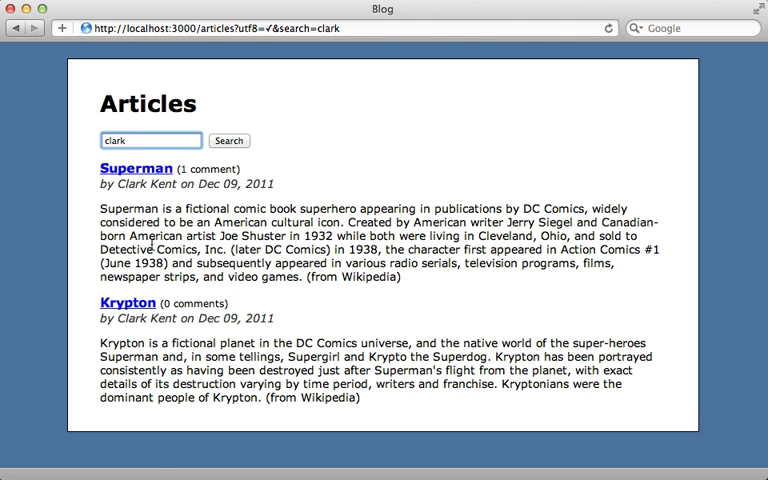
type("krypton")
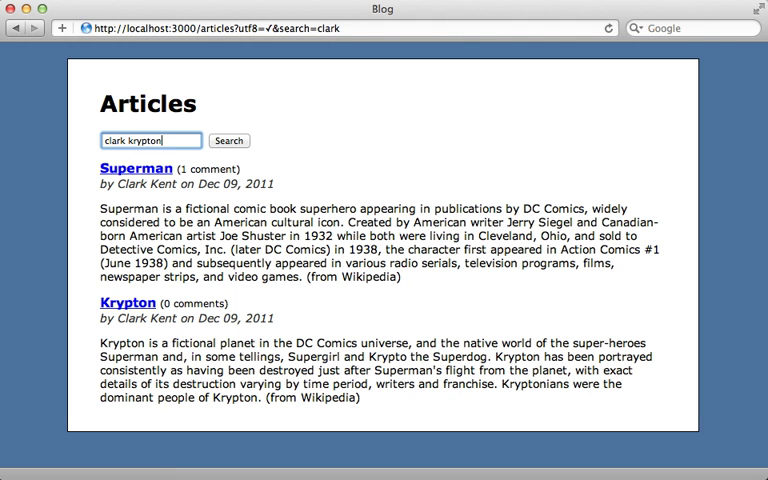
left_click(228, 140)
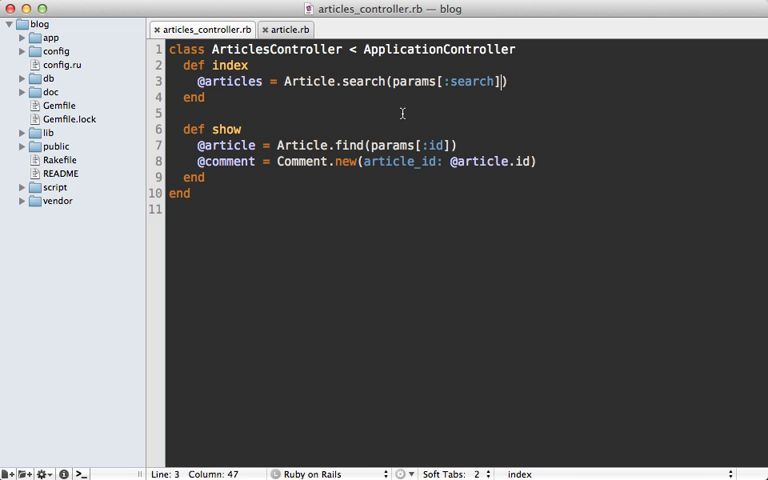
- Add order: :name to Article.search, then page: 1, per_page: 20
type(", order: :")
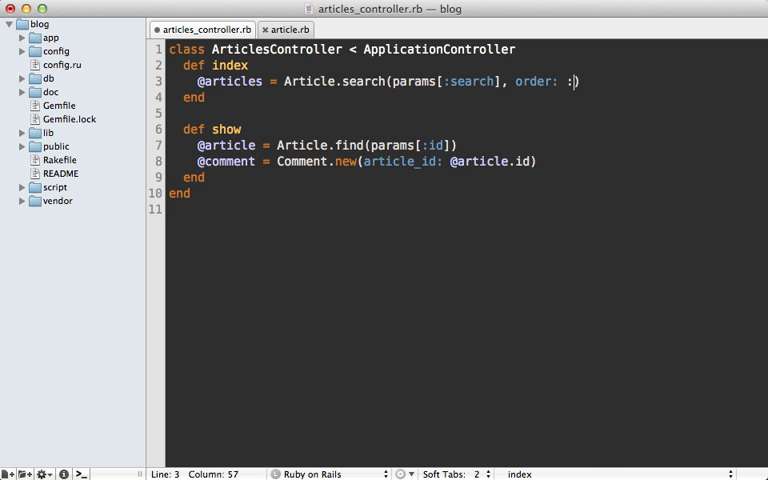
type("name")
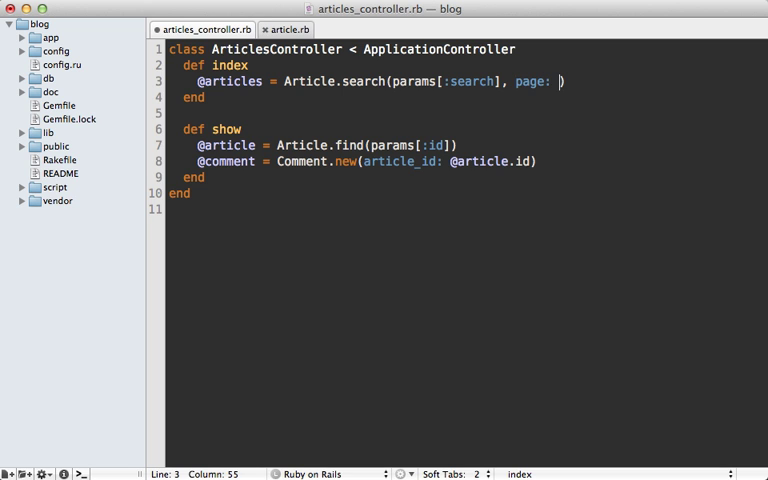
type("1, per_page:")
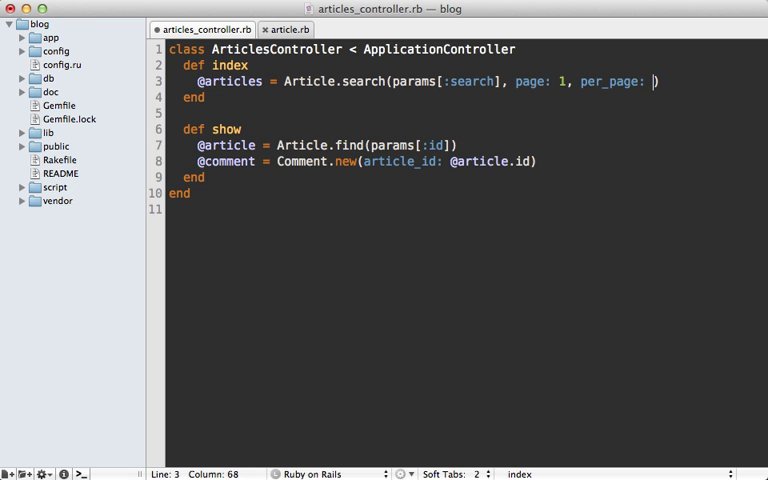
type("20")
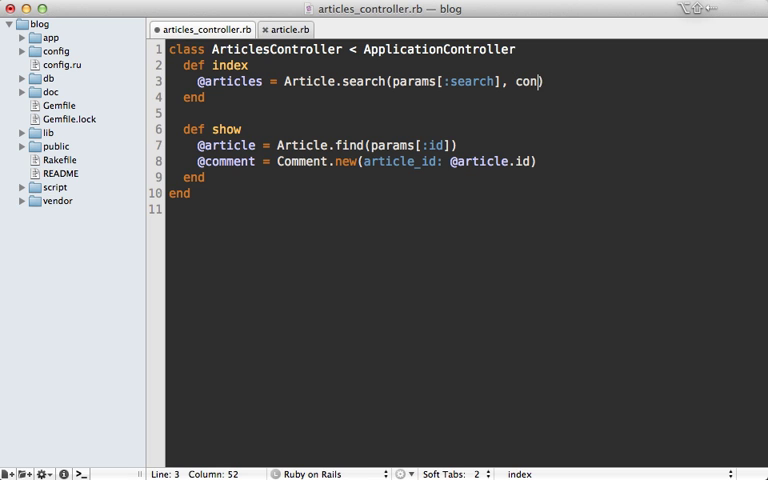
- Add conditions: {name: "Batman"} to Article.search so only Batman is listed
type("ditions: {}")
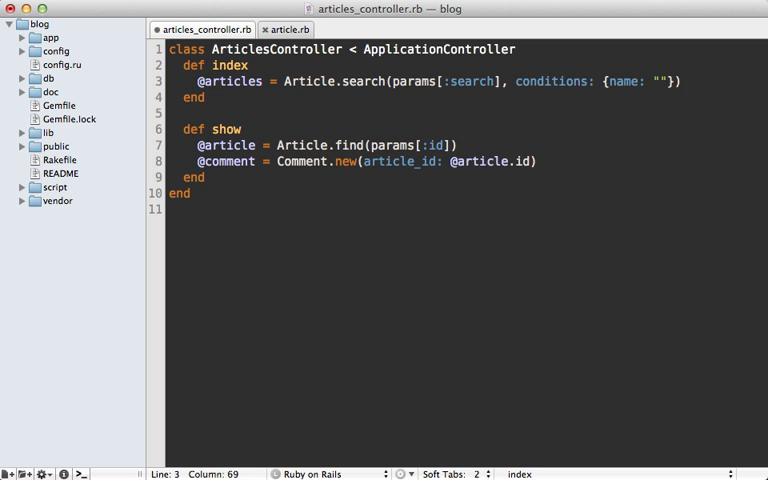
type("Batman")
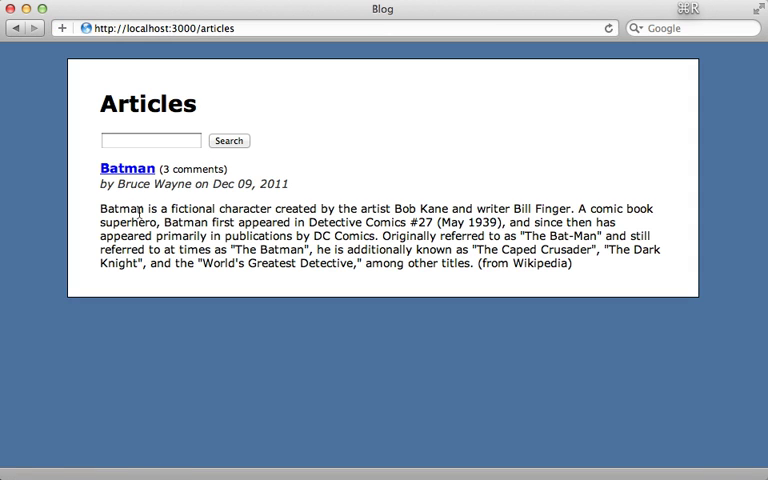
mouse_move(88, 188)
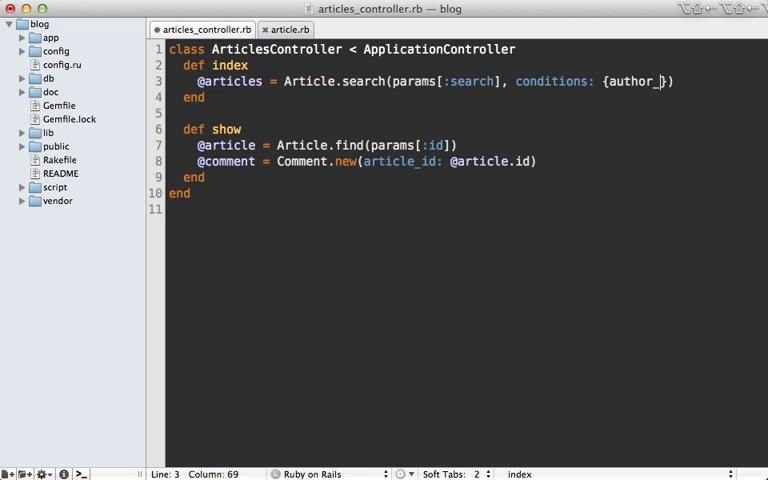
- Change the index search conditions to {author_id: 2} and return to the Article model
type("id: 2")
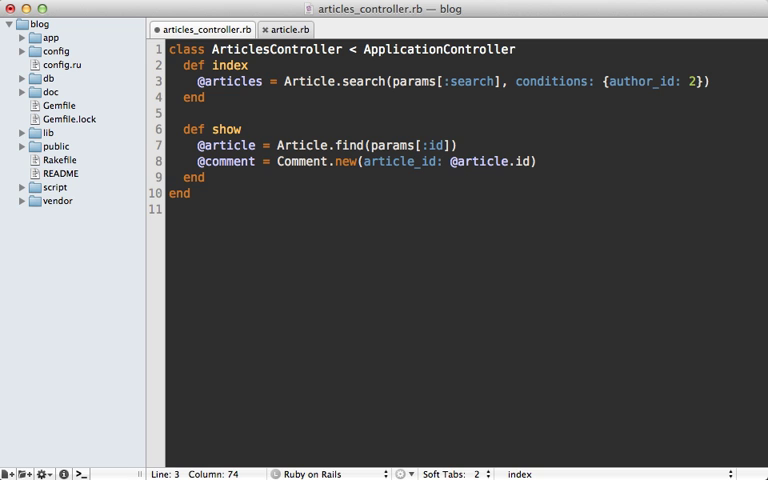
double_click(636, 80)
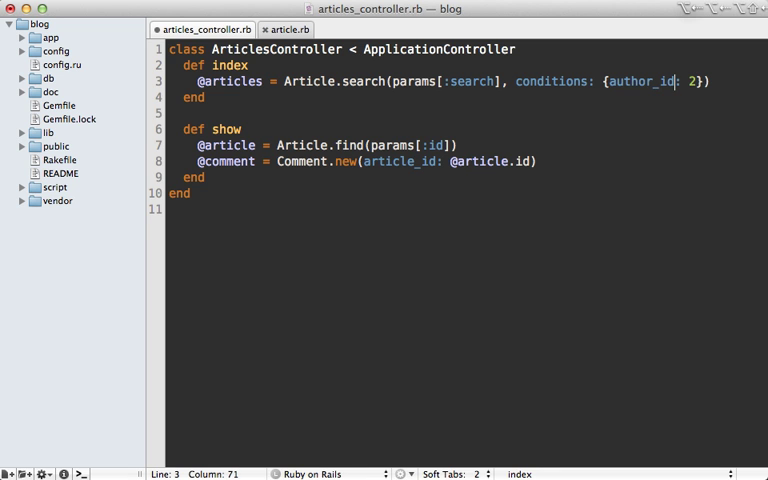
left_click(288, 28)
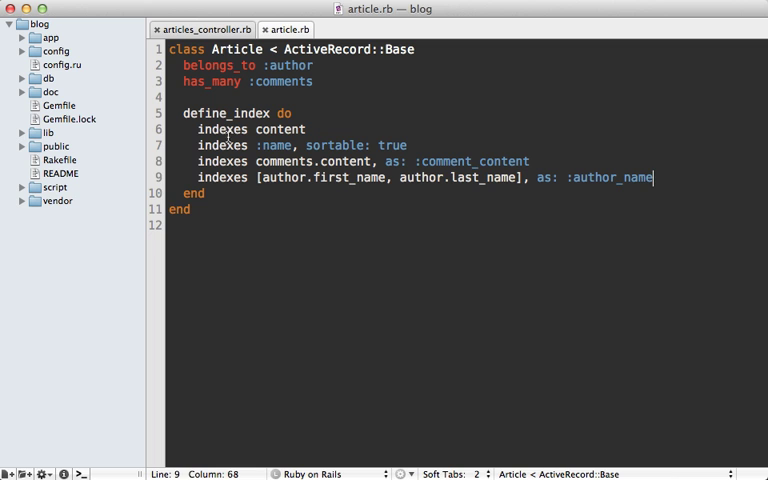
- Add 'has author_id, published_at' below the indexes lines inside define_index
double_click(224, 128)
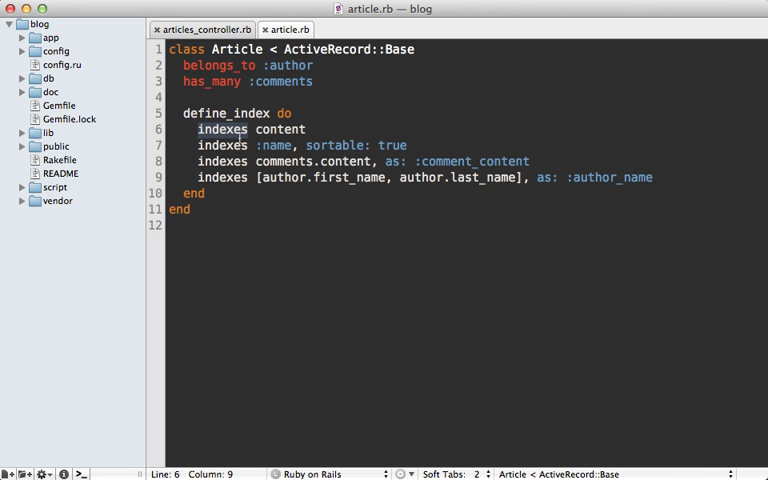
mouse_move(252, 136)
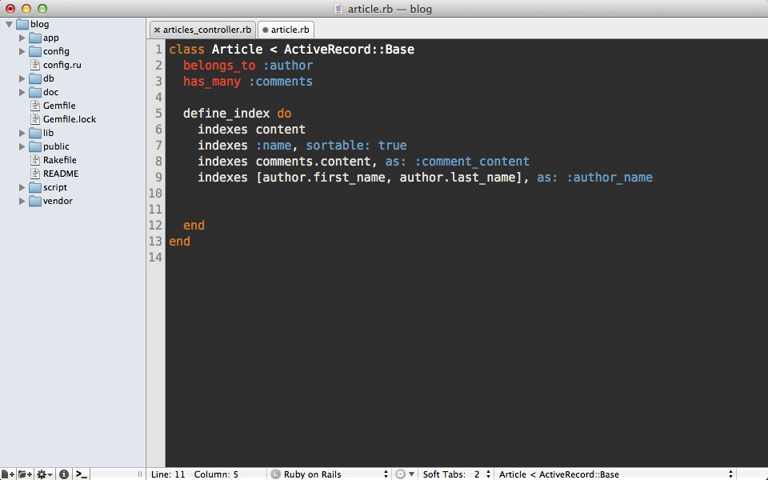
type("has")
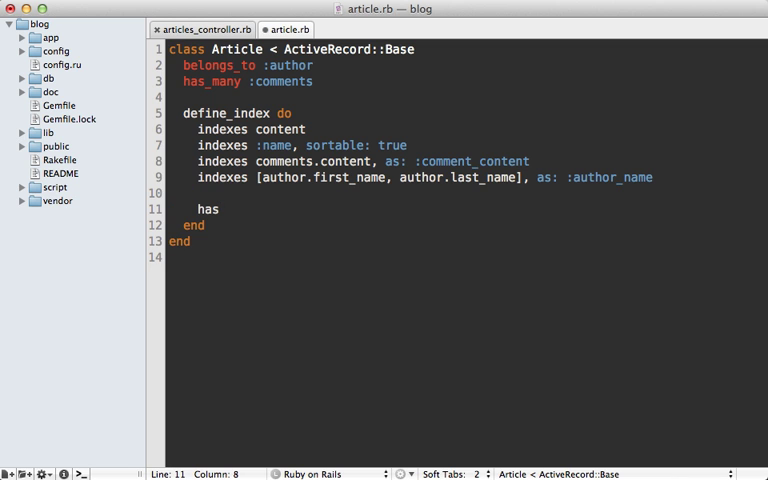
type("author")
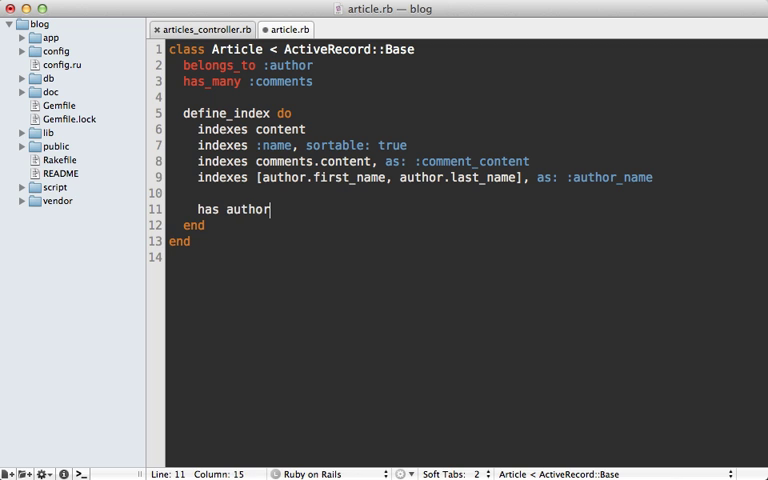
type("_id,")
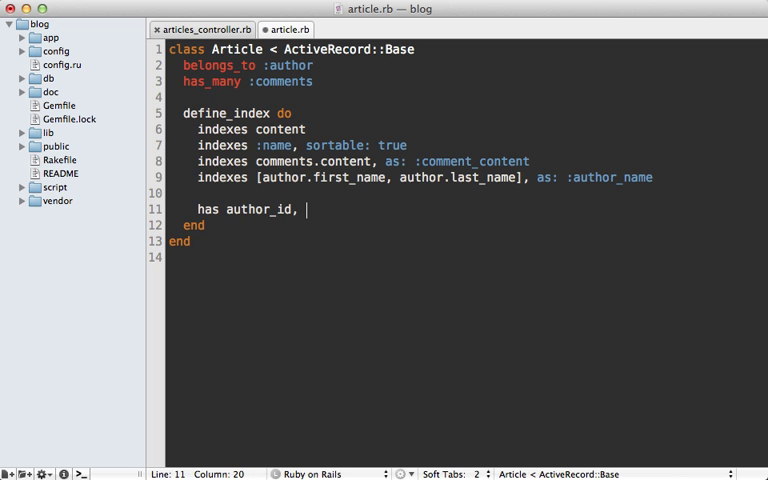
type("pub")
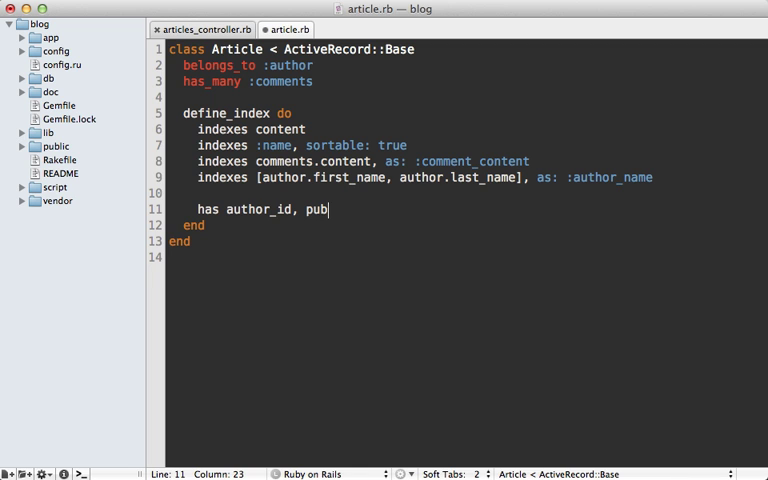
type("lished_at")
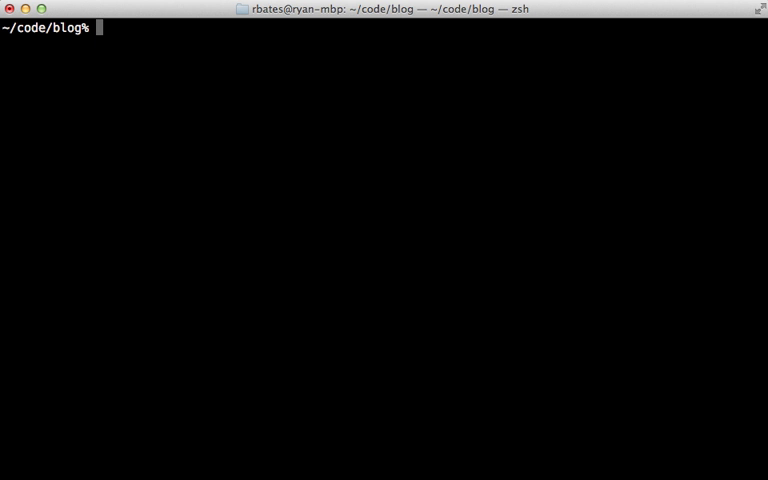
- Start the rake command in Terminal to rebuild the index with the new attributes
type("ra")
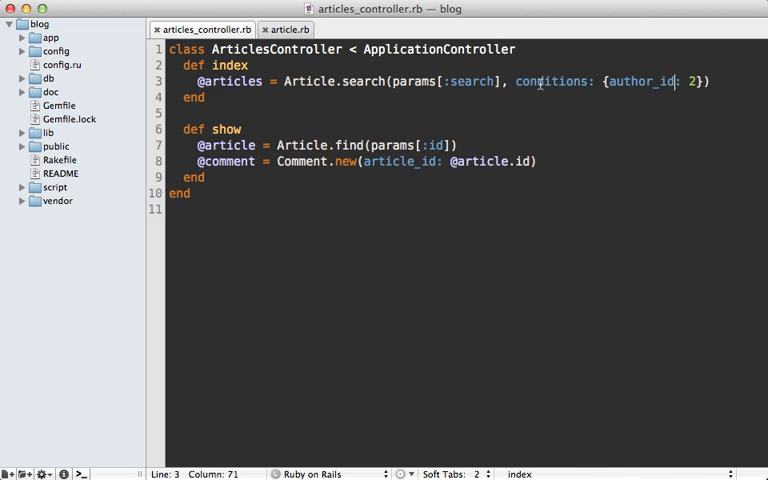
- Replace the conditions option with a with attribute filter and save the controller
double_click(550, 80)
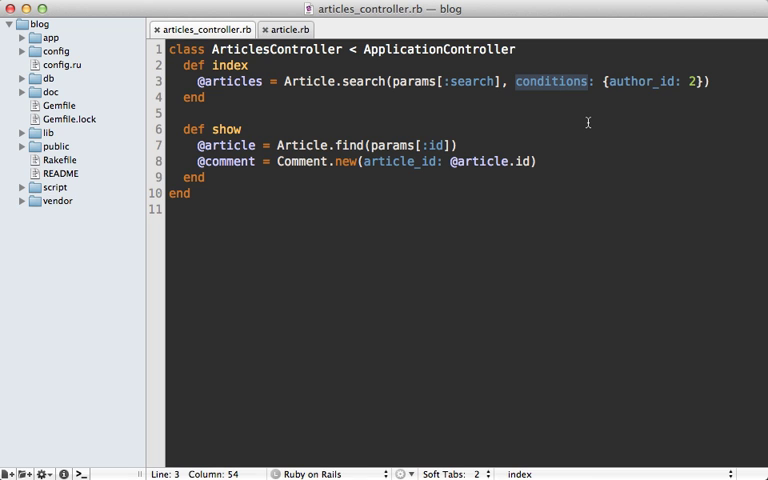
type("with")
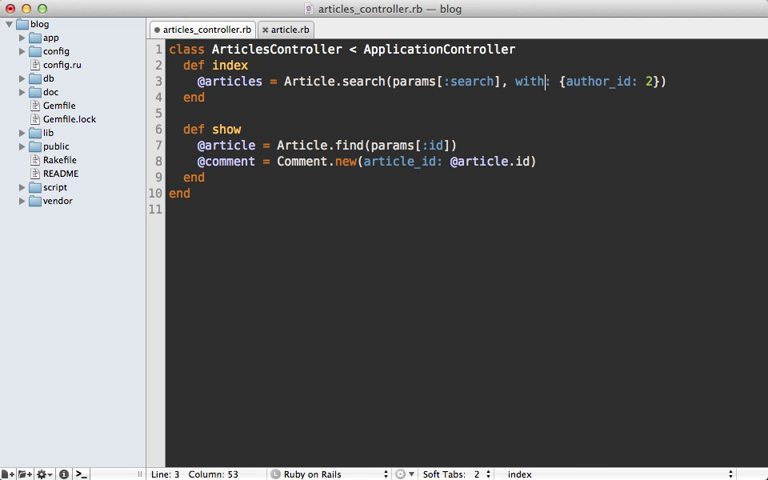
key("cmd+s")
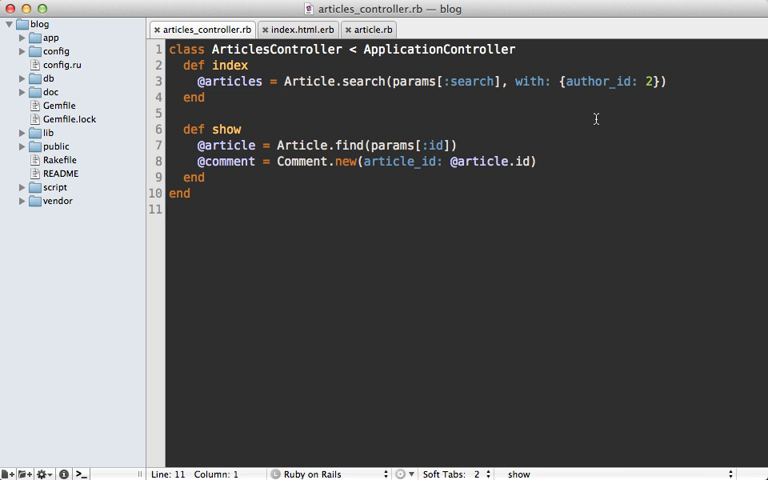
- Set the with filter to published_at: 3.weeks.ago..Time.now
type("published")
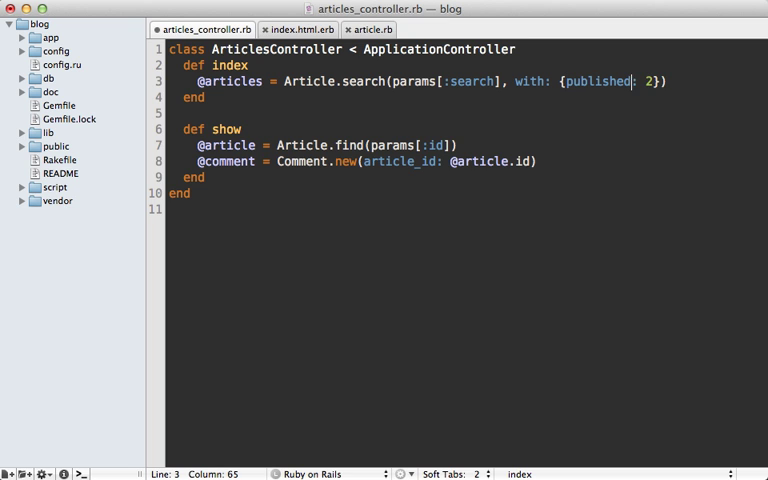
type("_at:")
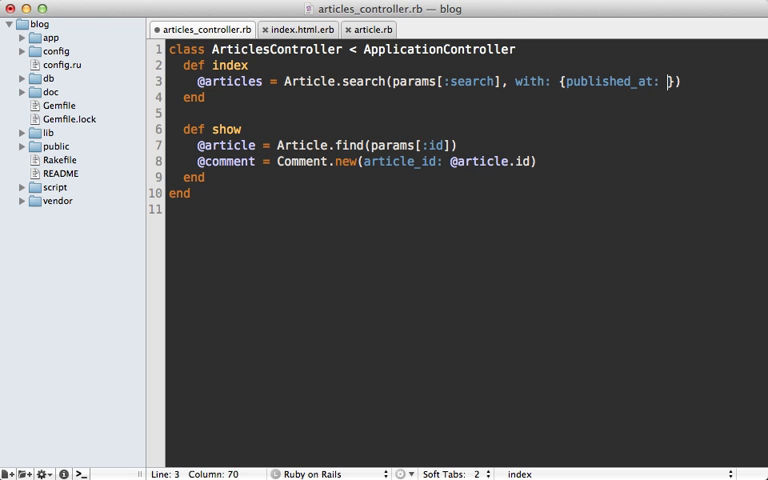
type("3.")
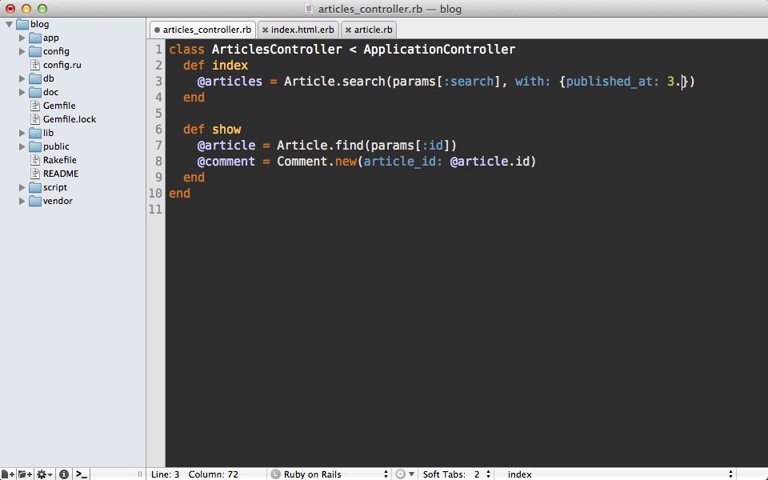
type("weeks.ago")
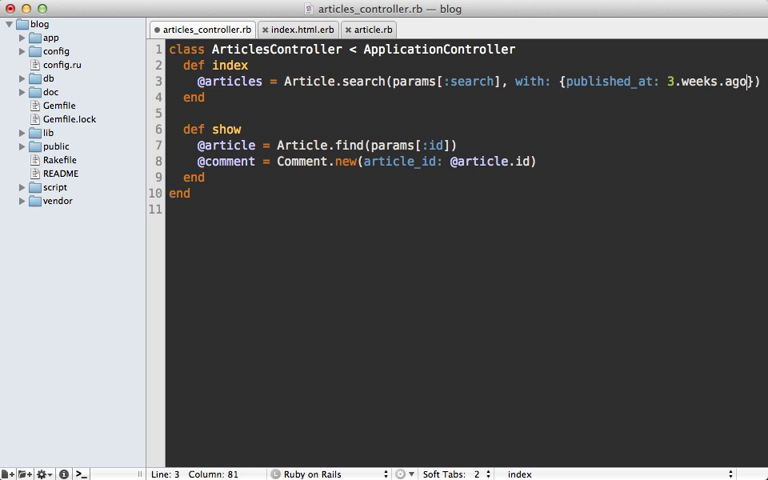
type("..Time.")
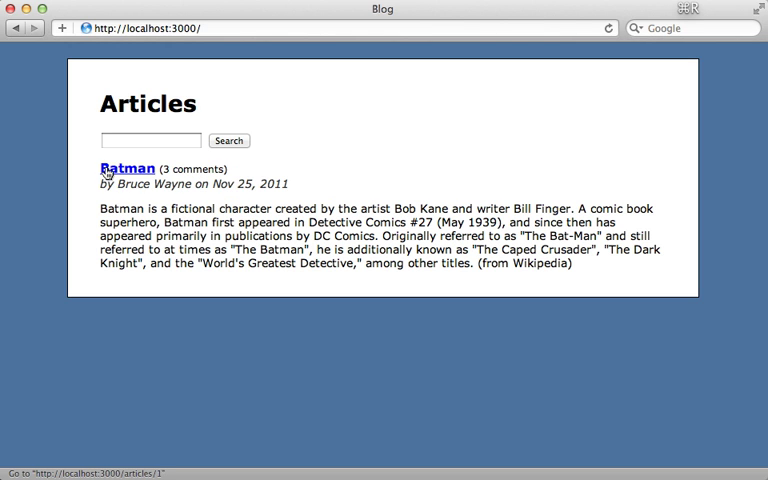
double_click(224, 184)
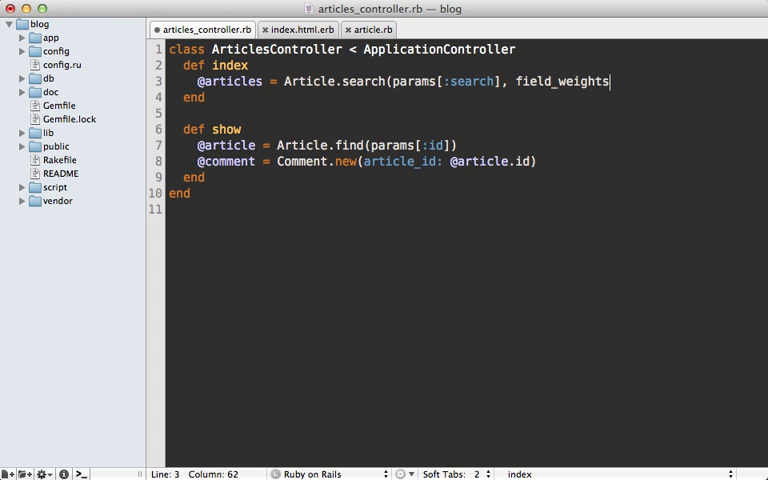
- Add field_weights: {name: 20}, to the Article.search call in the index action
type(":")
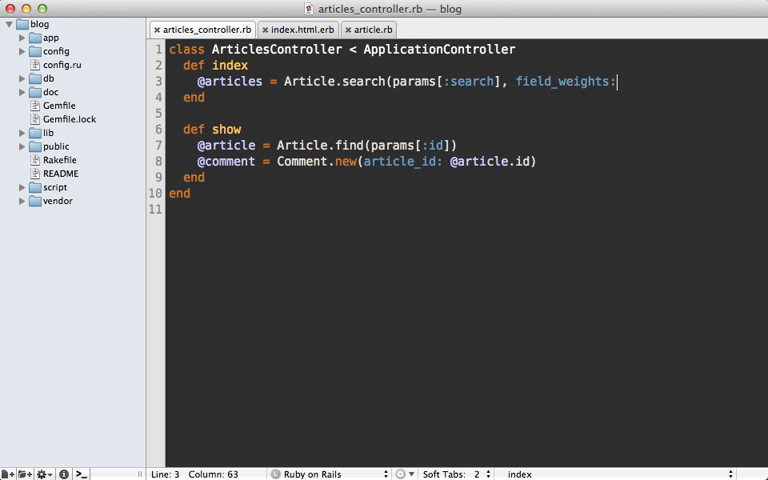
type("{}")
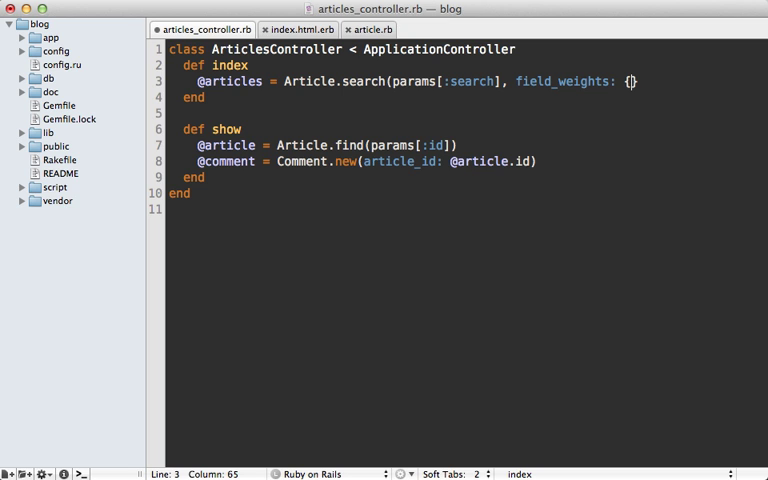
type("name:")
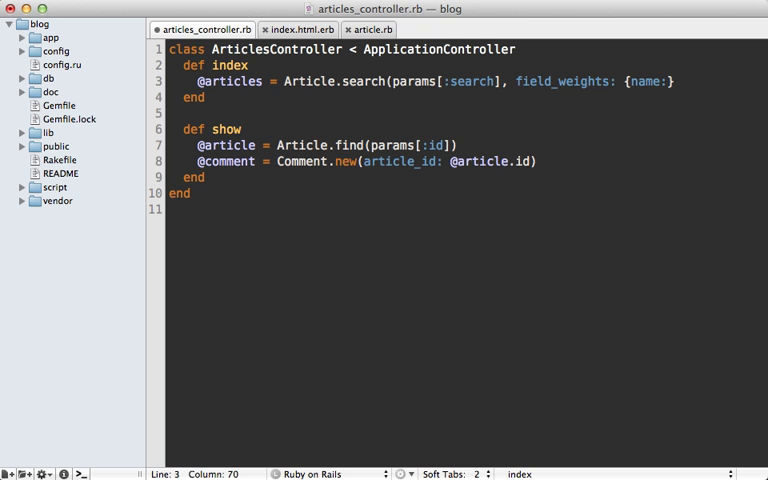
type("20")
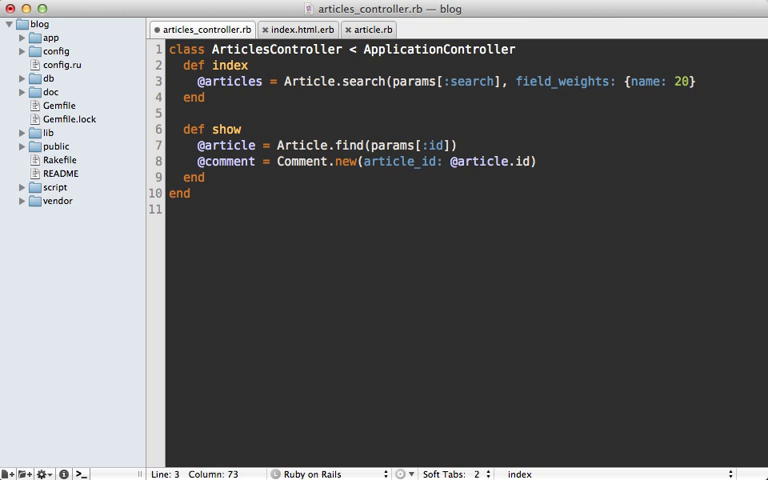
type(",")
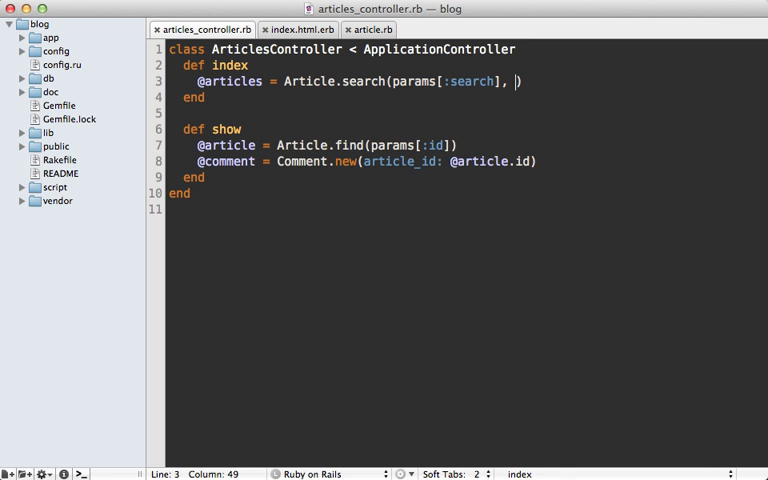
- Add match_mode: :boolean to the index action's Article.search call
type("match_mode")
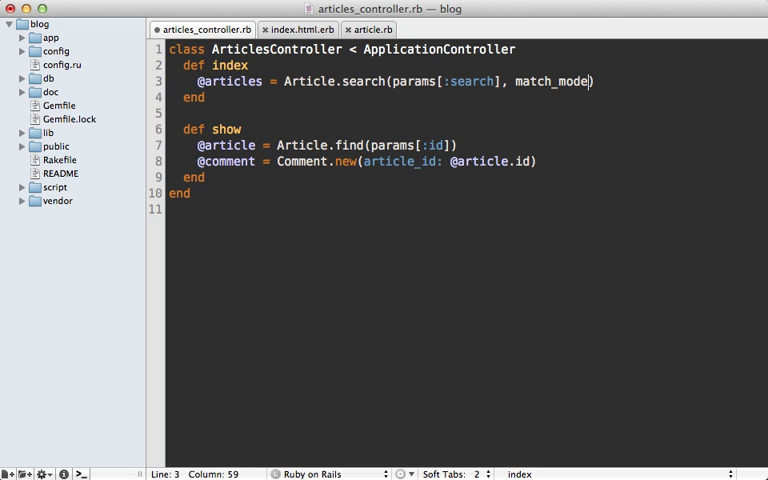
type(":")
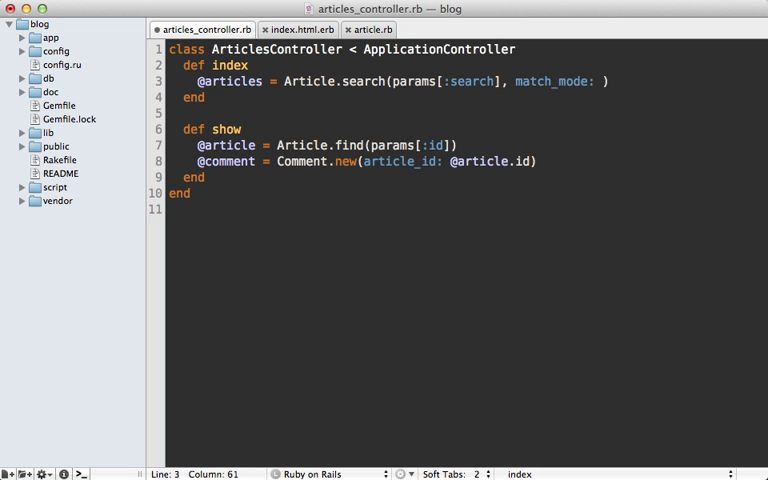
type(":boolean")
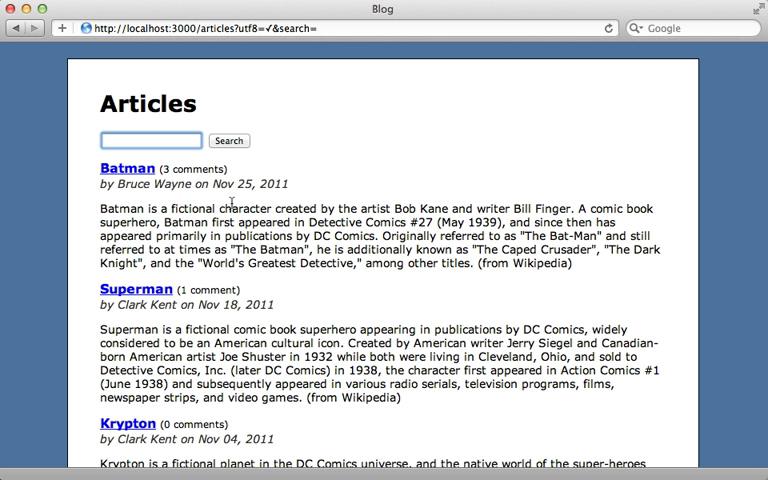
- Search the blog for 'superman krypton', 'superman | krypton' and 'superman -krypton', comparing results
type("superman krypton")
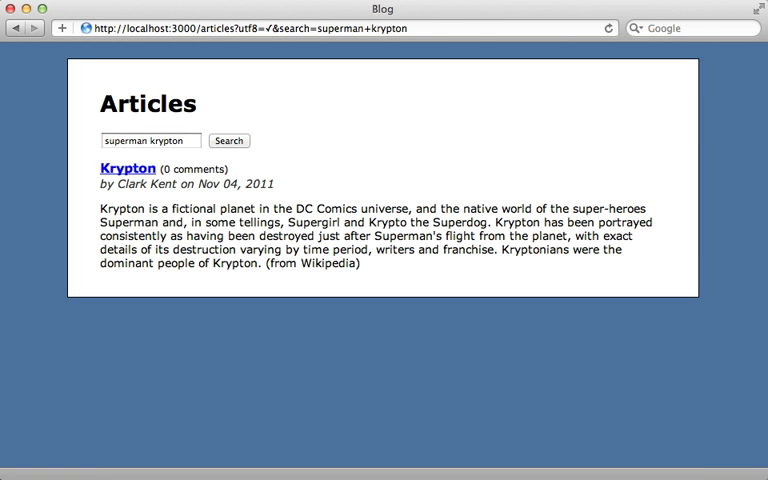
left_click(150, 140)
type("| ")
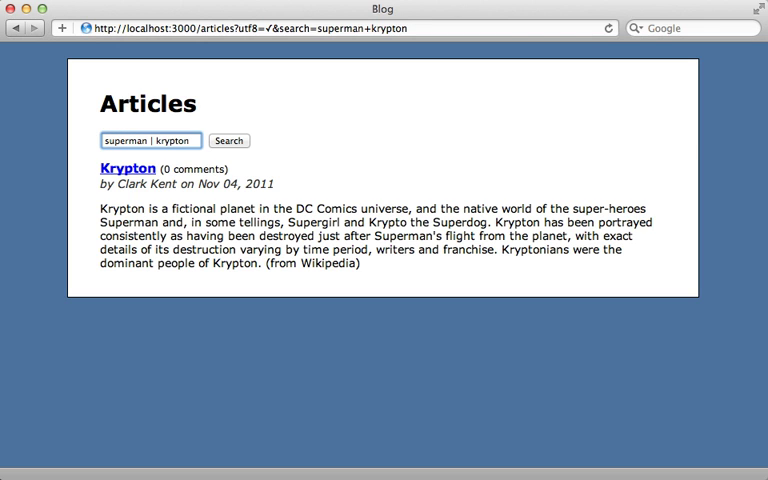
left_click(228, 140)
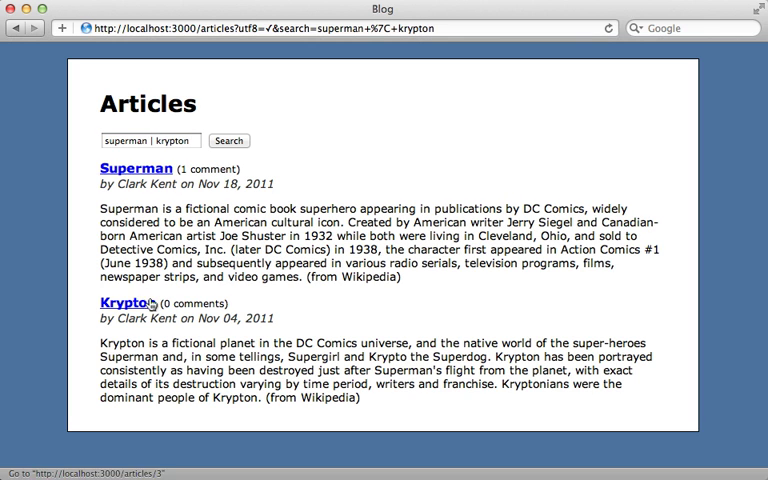
mouse_move(184, 196)
type("-")
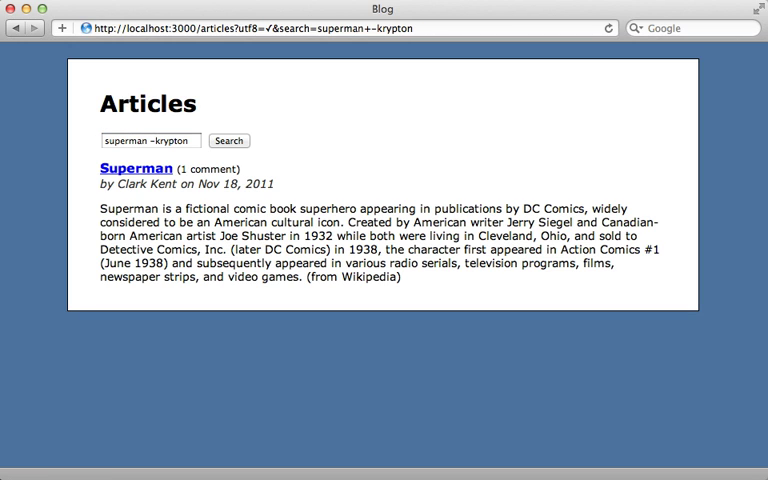
left_click(150, 140)
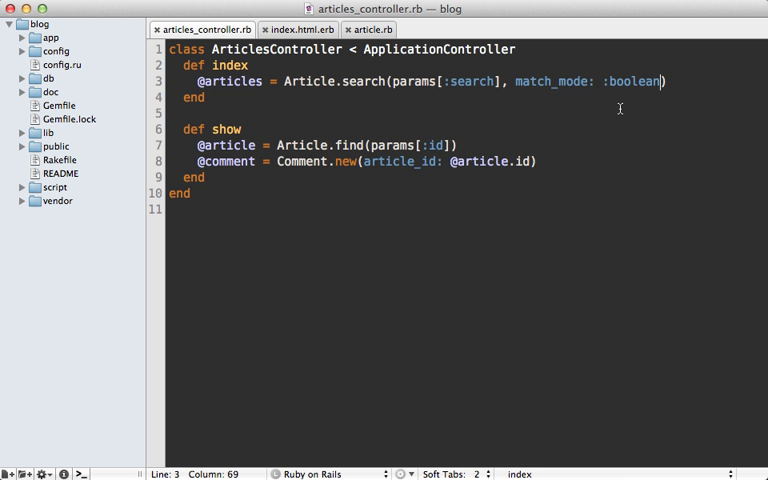
mouse_move(576, 120)
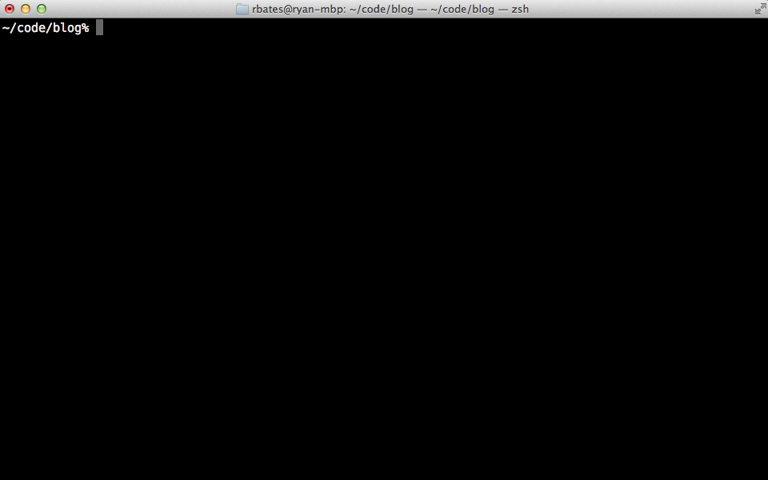
- Run rake ts:reindex in the blog project's Terminal
type("rake")
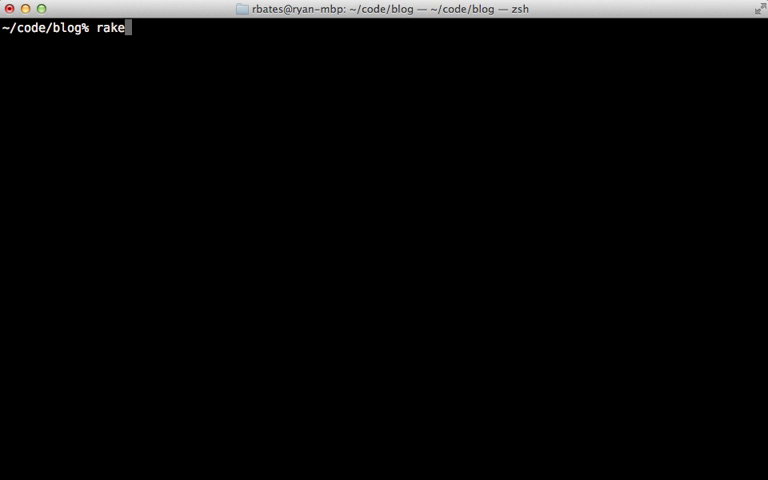
type("ts:reindex")
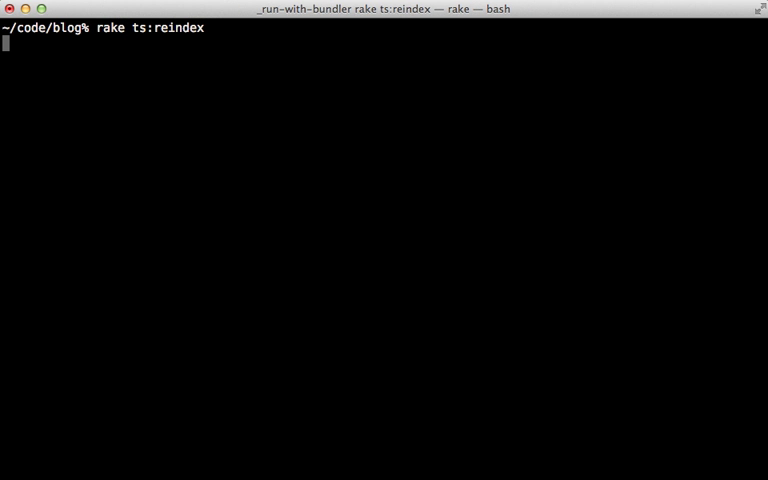
key("Return")
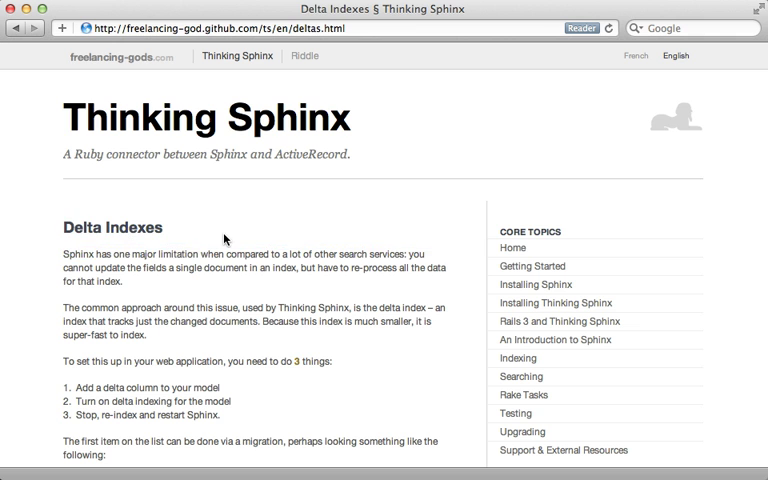
mouse_move(390, 340)
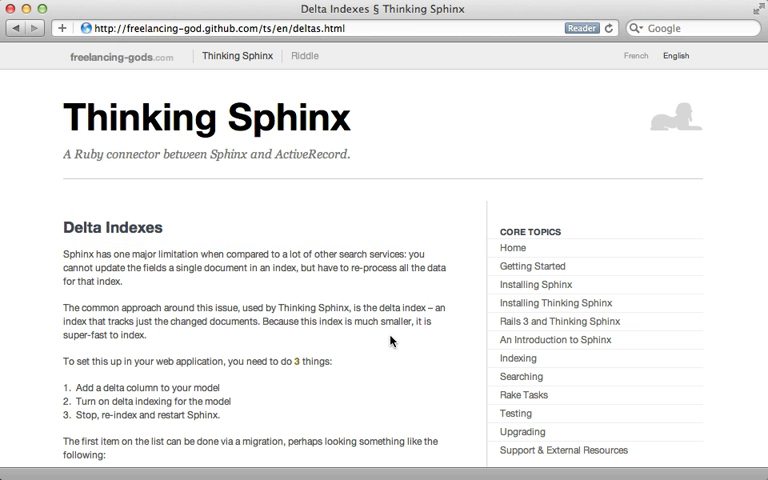
- Scroll through the Delta Indexes setup steps and back to the top
scroll("down", 3)
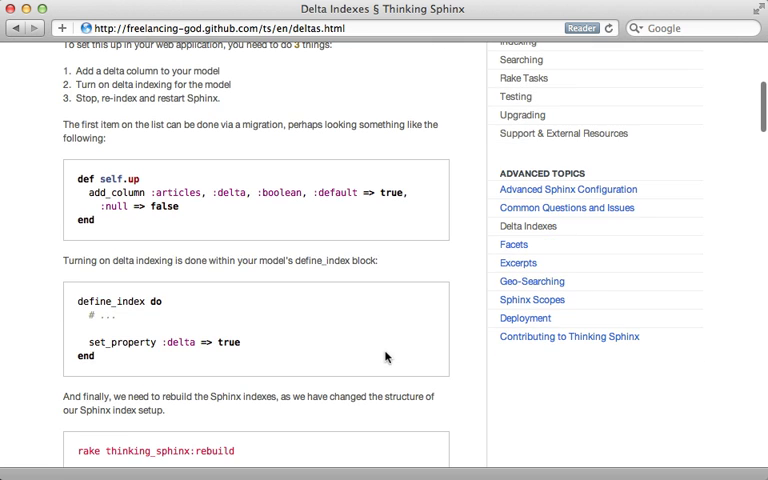
scroll("down", 3)
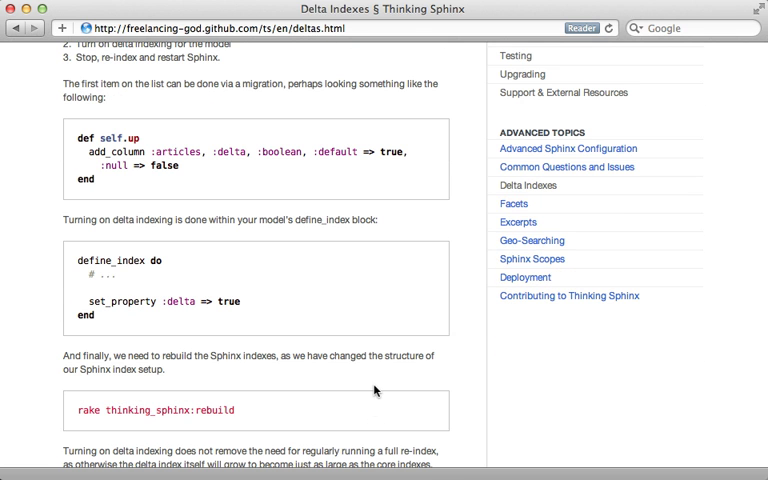
scroll("up", 3)
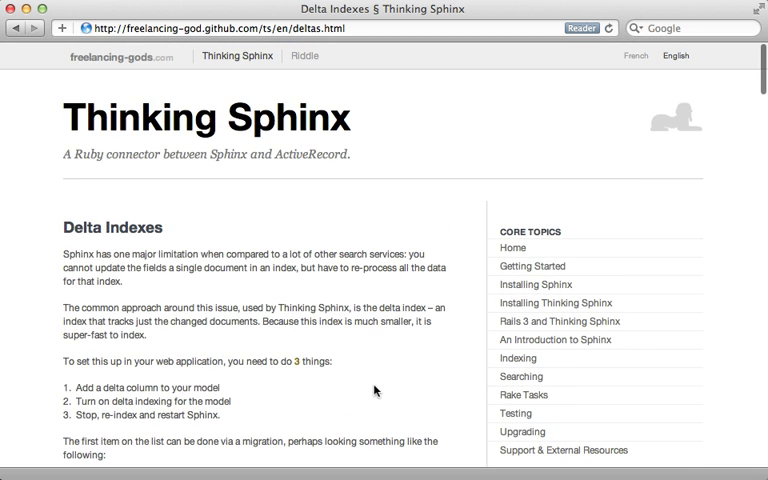